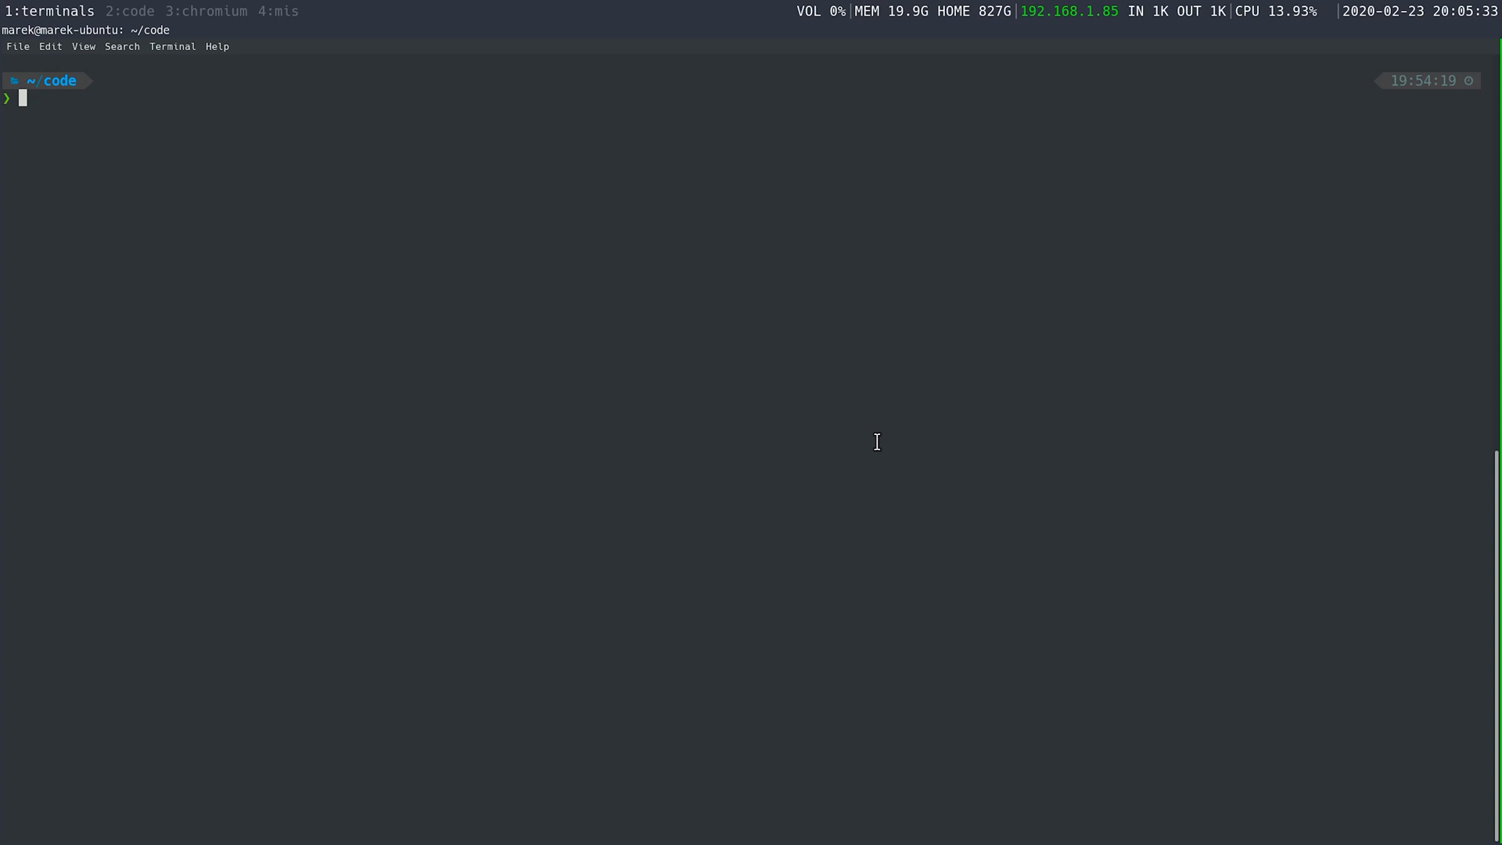
Log in to etcd3.example.com over SSH.
text(ssh etcd)
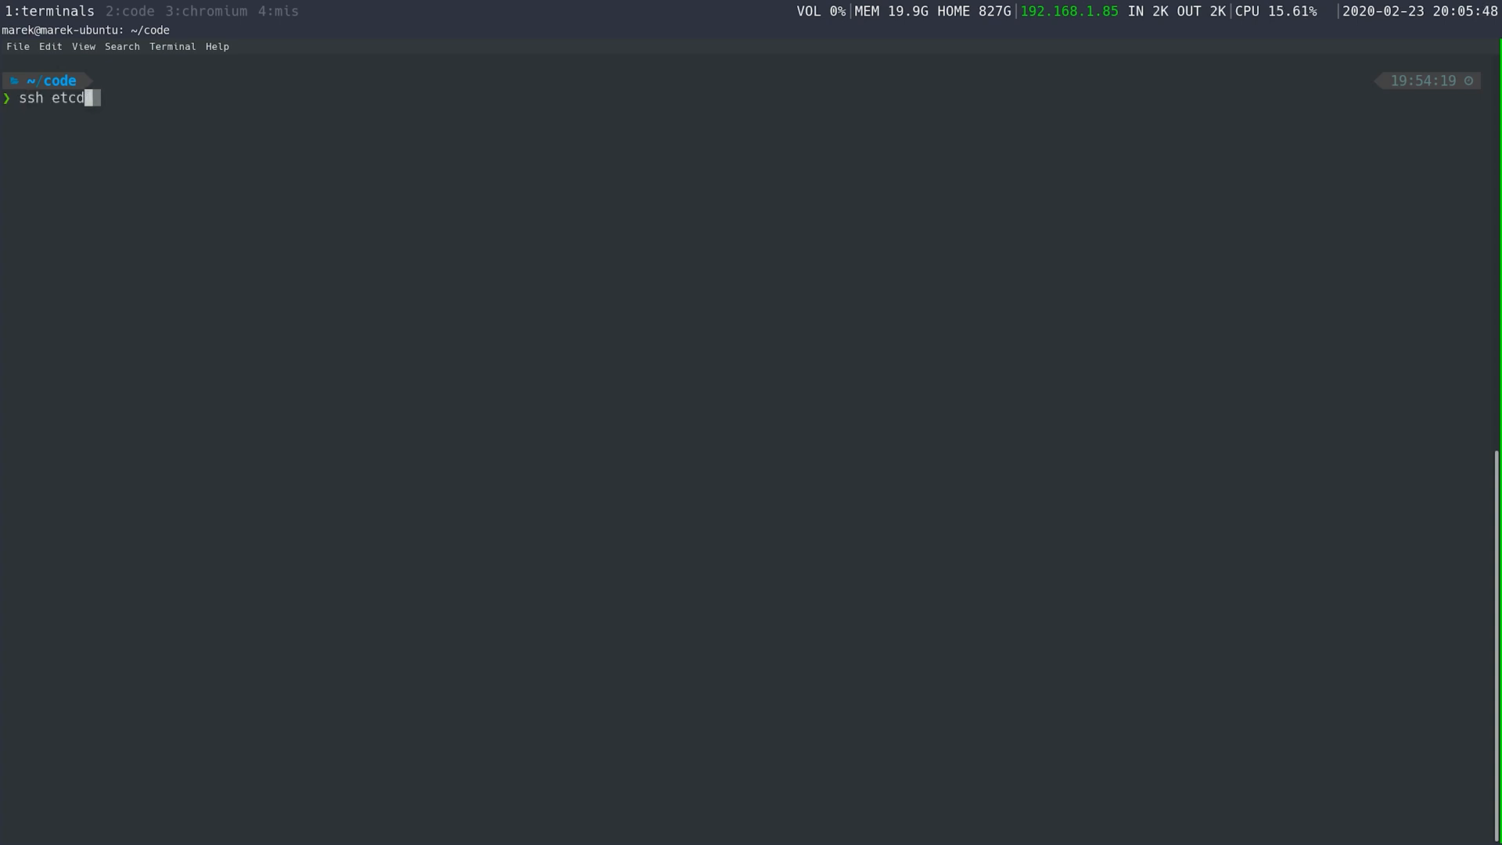
text(3.)
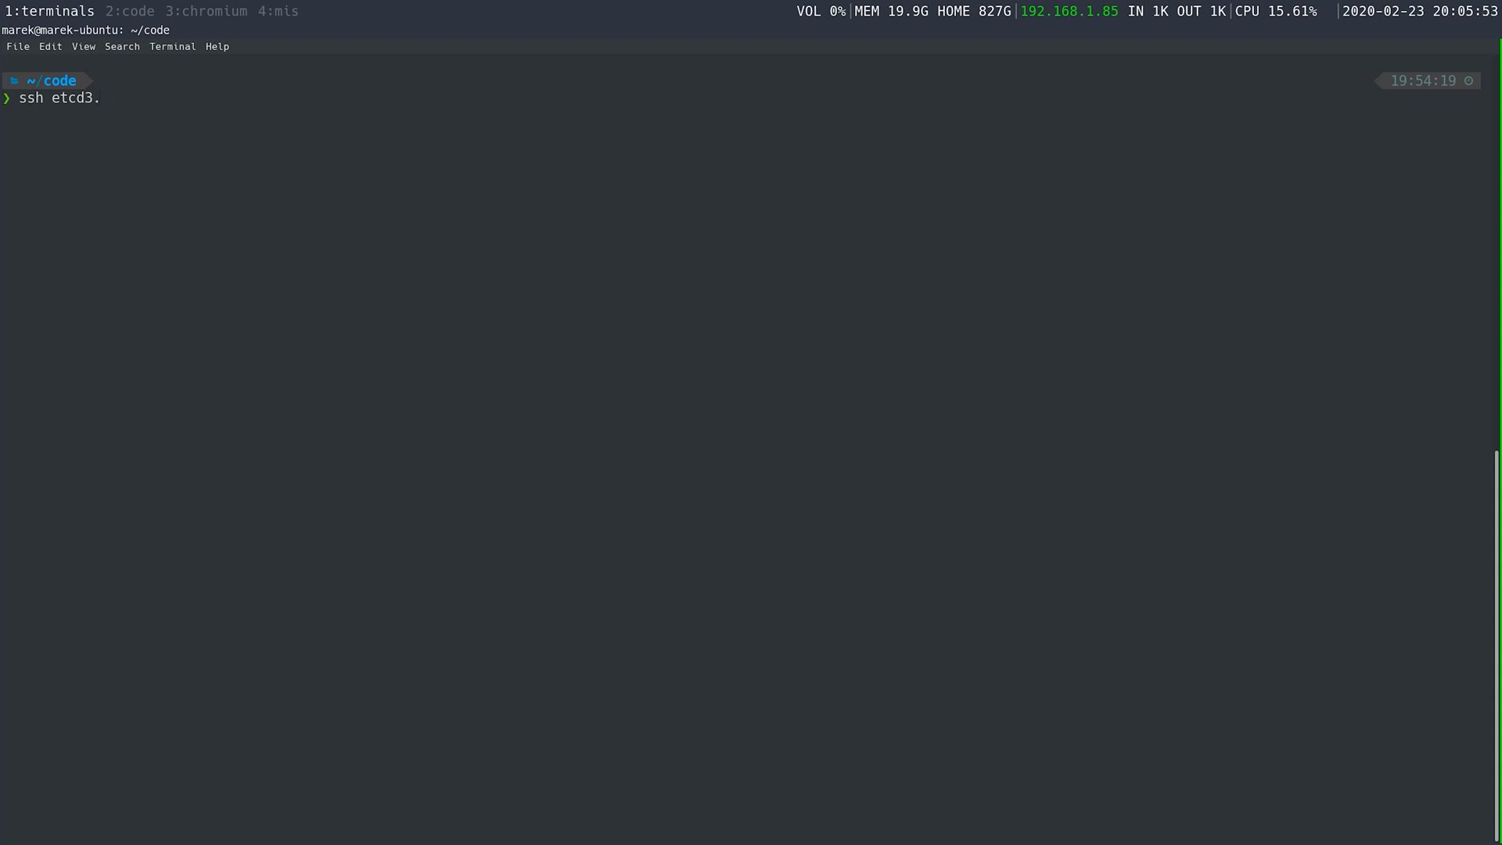
text(example.com)
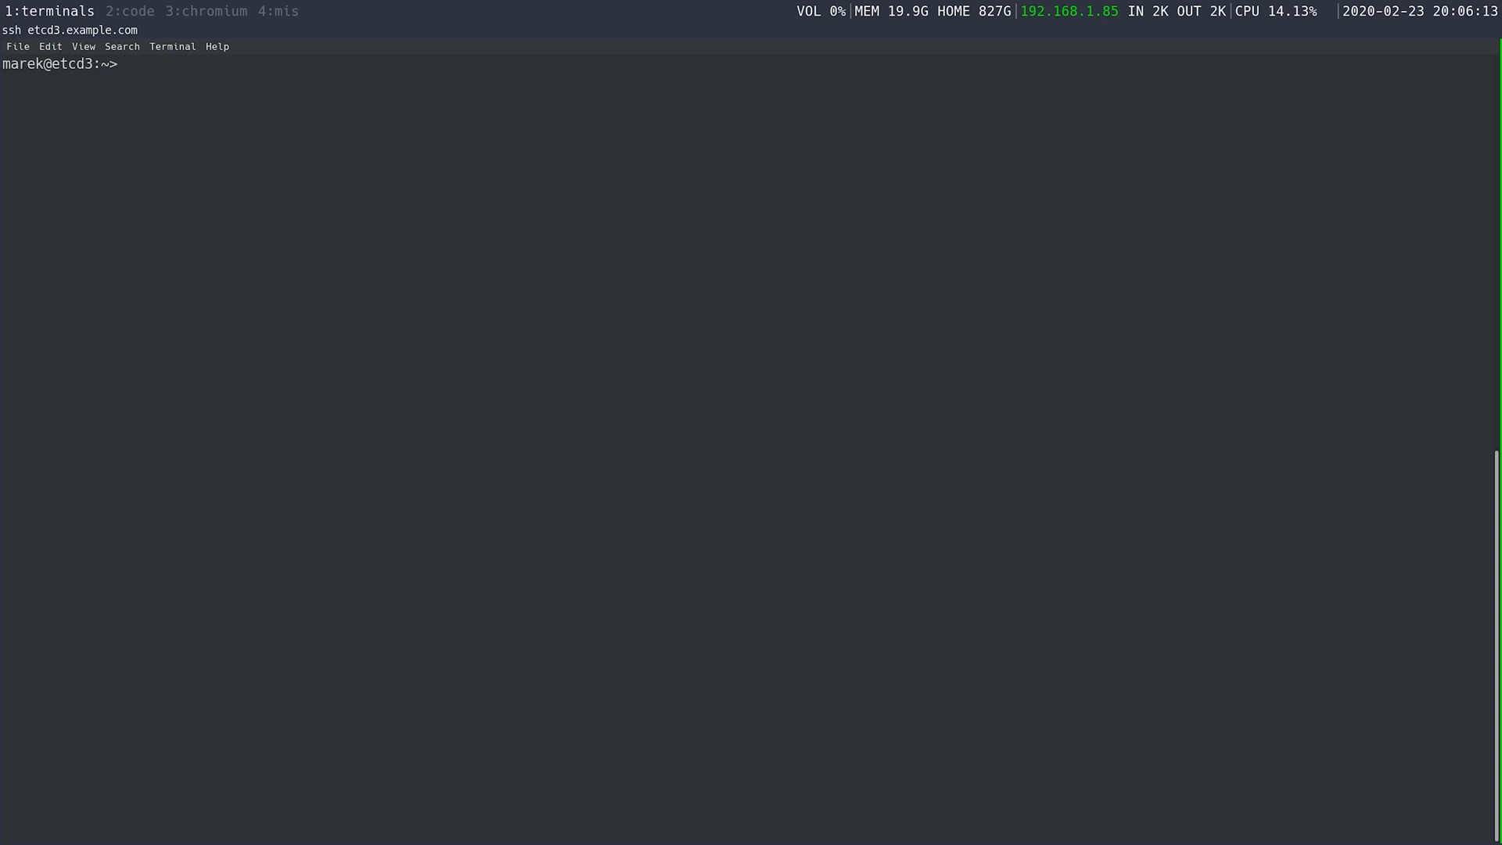
List the etcd3 home directory and confirm etcd and etcdctl are in /usr/local/bin.
text(ll)
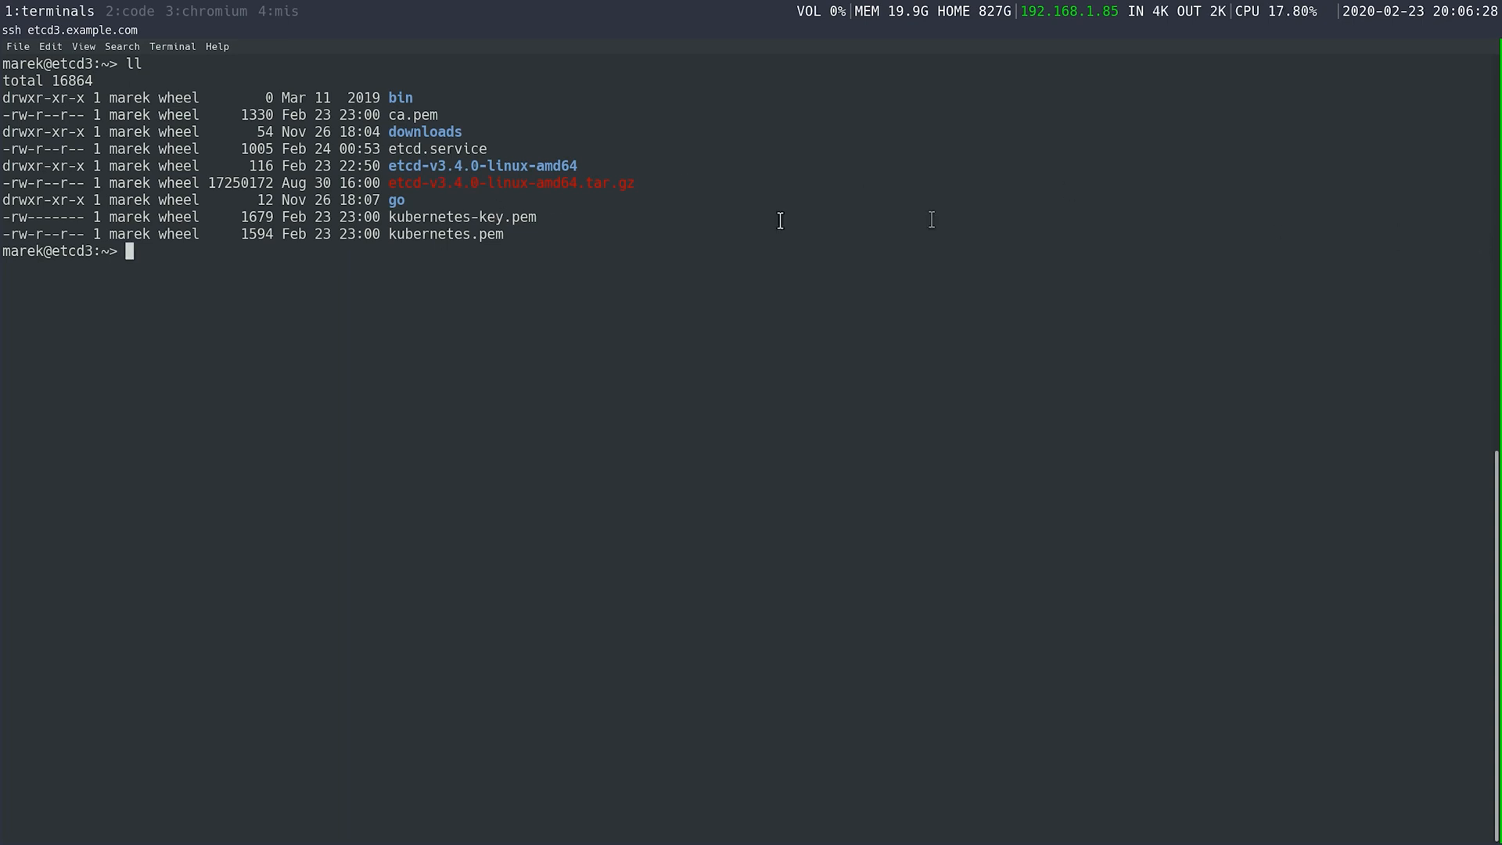
double_click(479, 183)
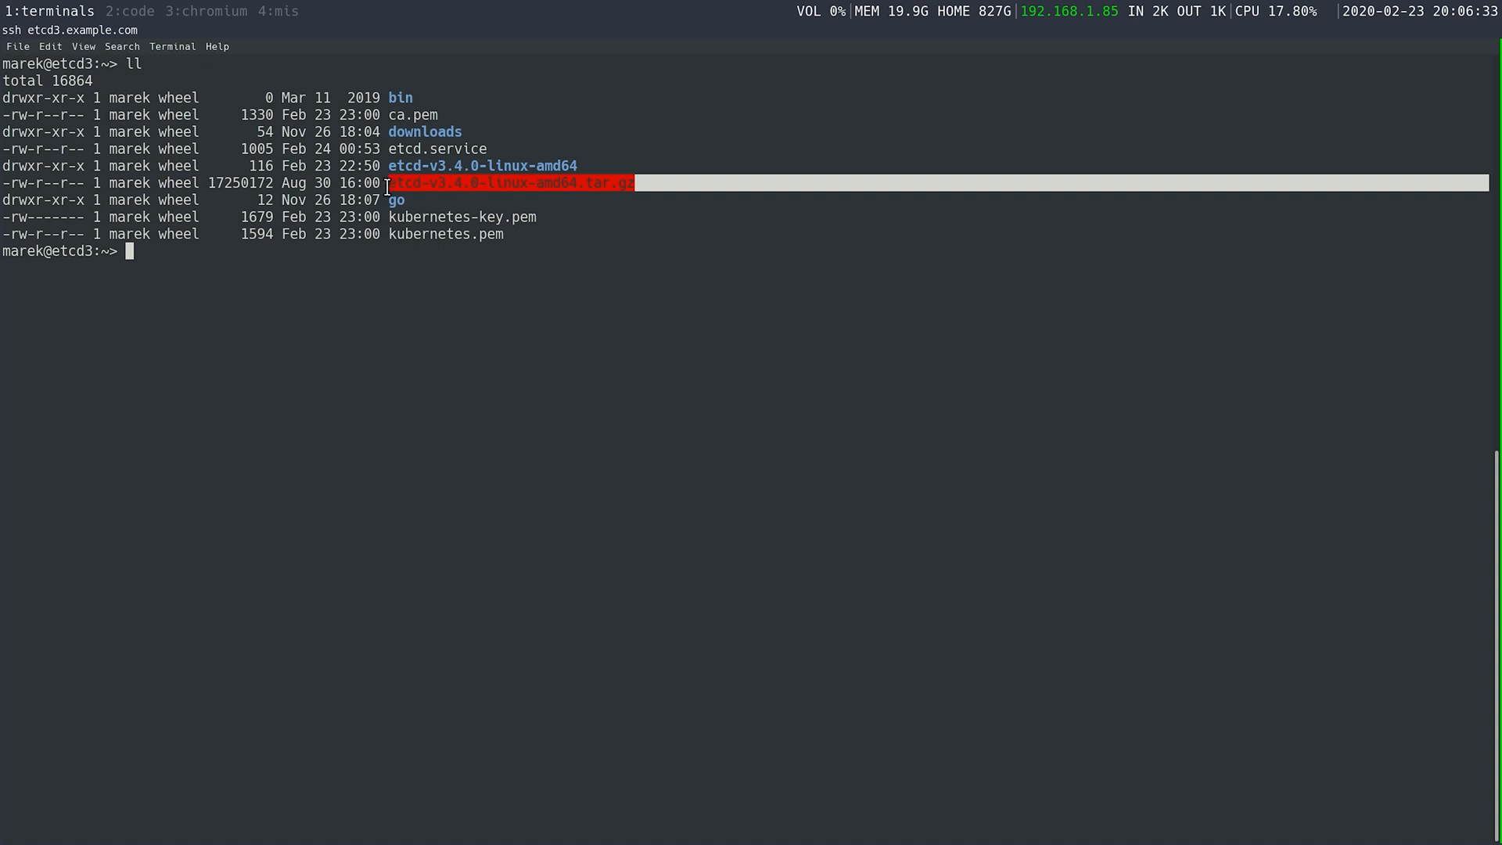
mouse_move(1023, 419)
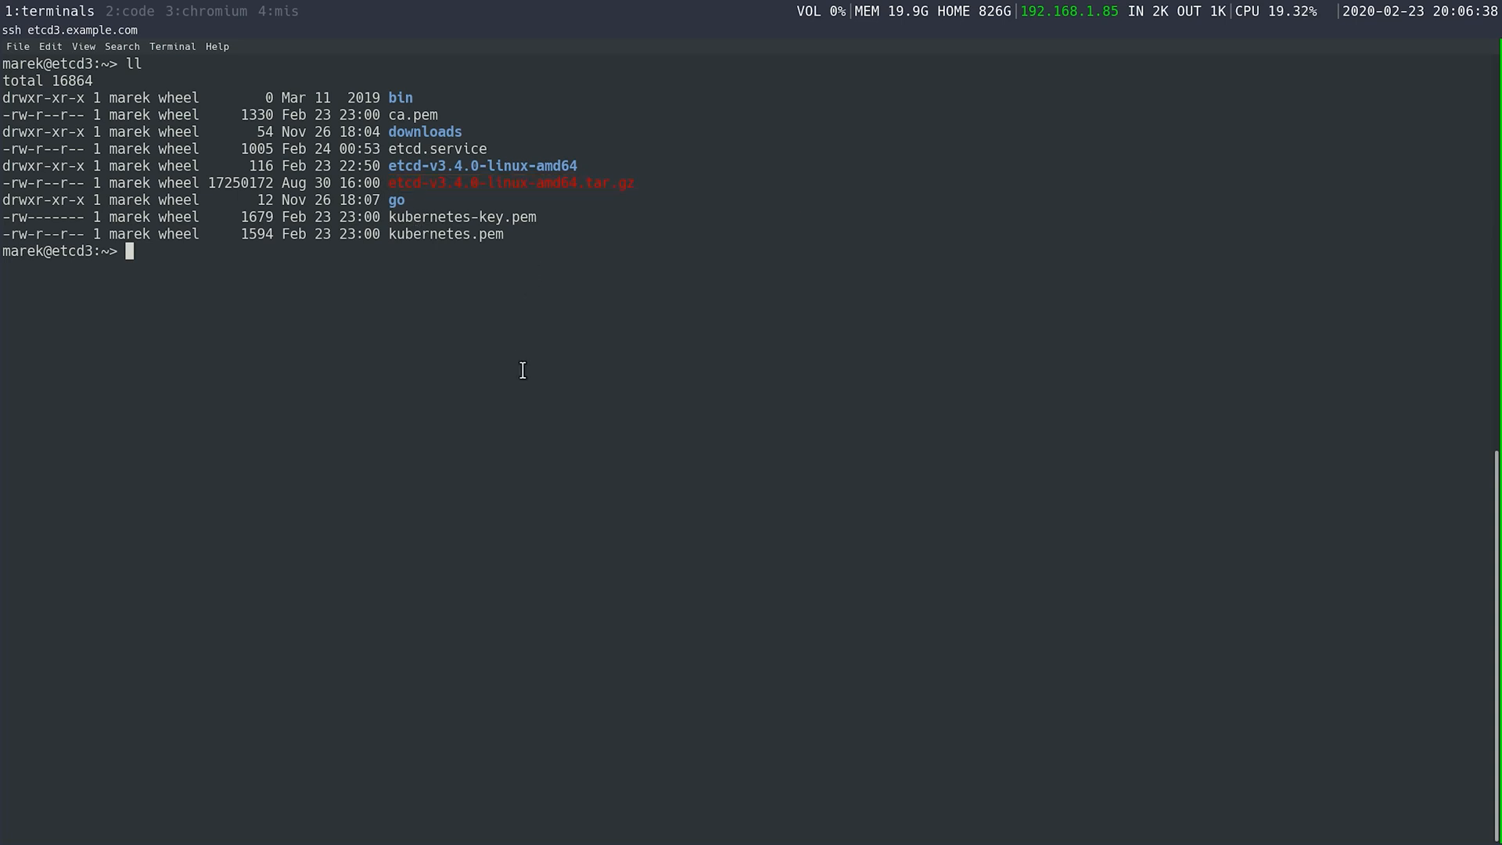
text(ls /usr/local/bin)
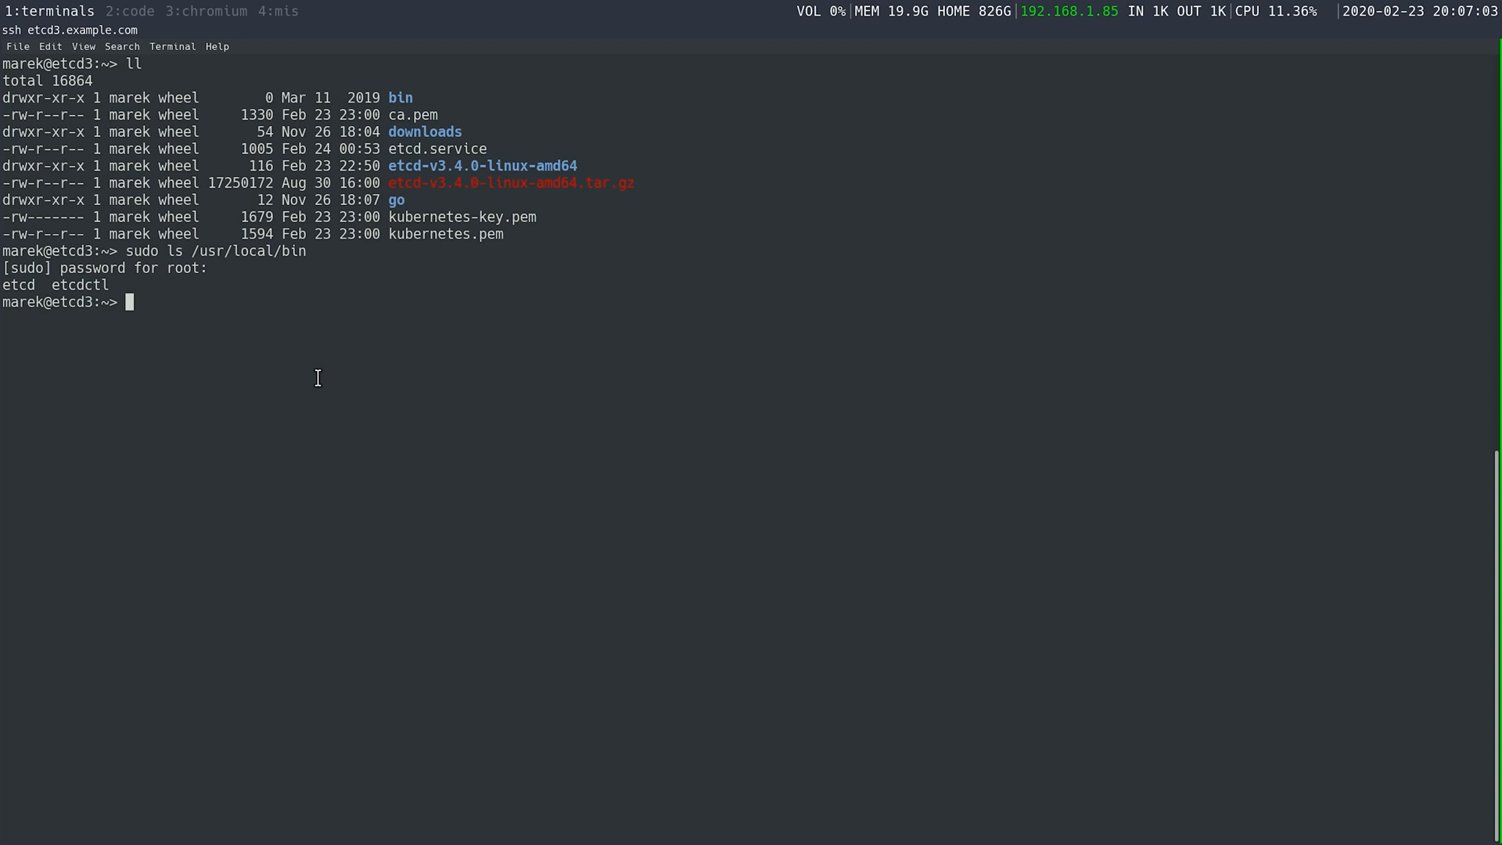
Relist the home directory and highlight the kubernetes.pem certificate.
text(ll)
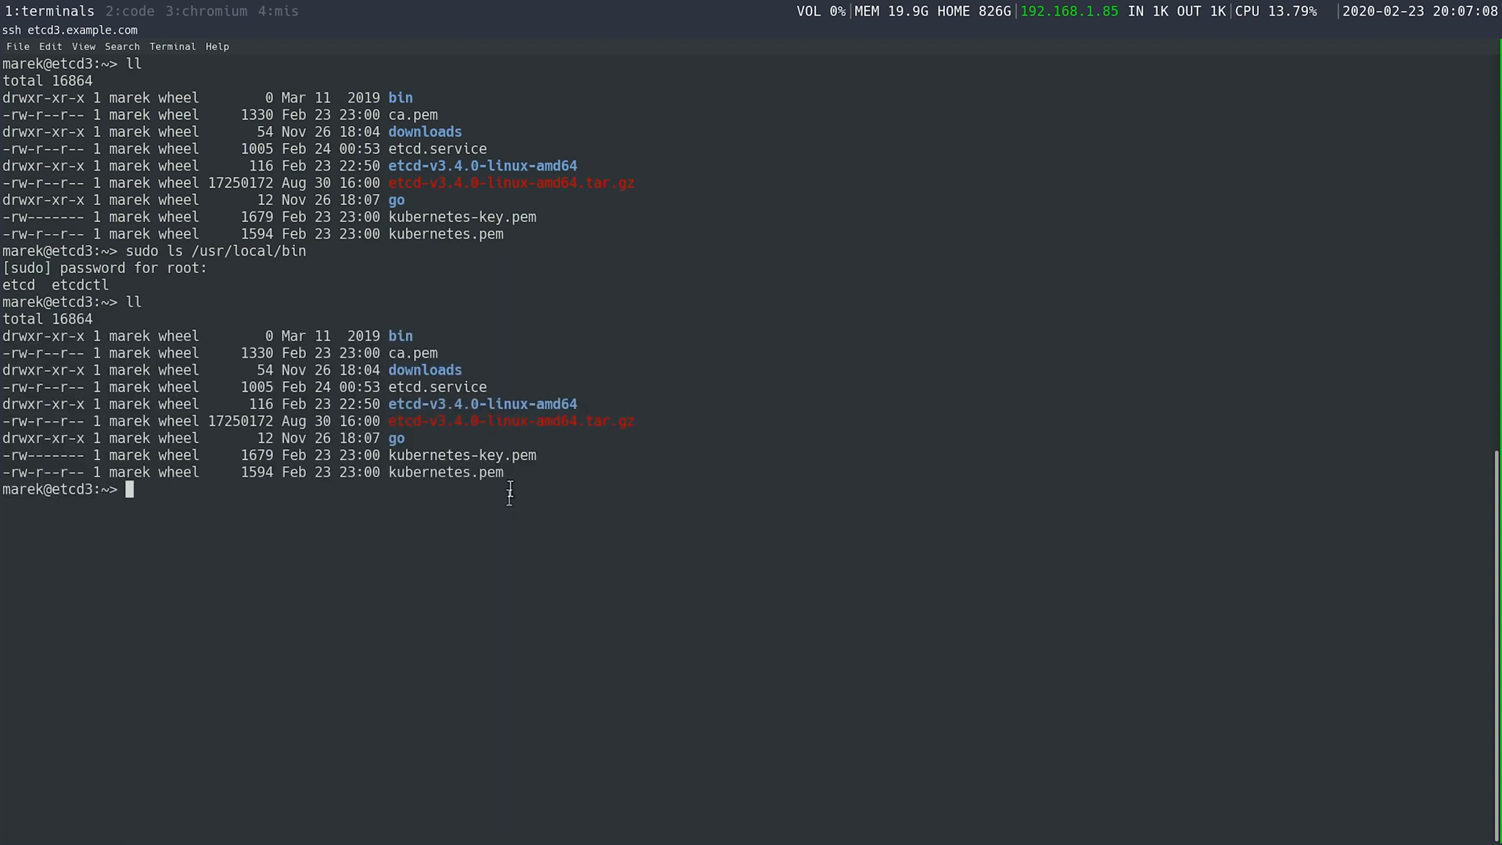
double_click(445, 471)
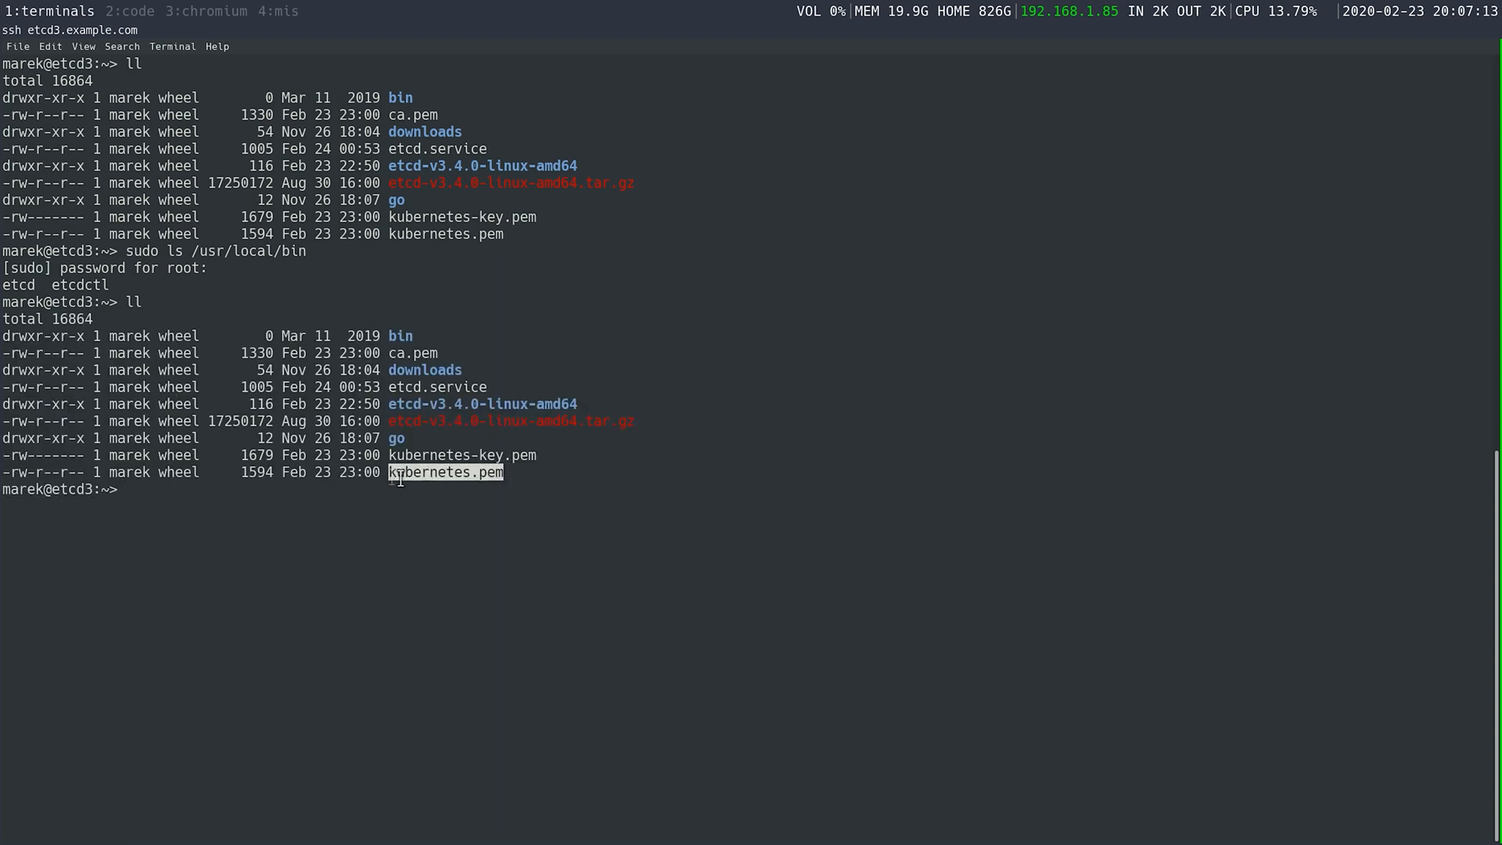
mouse_move(541, 455)
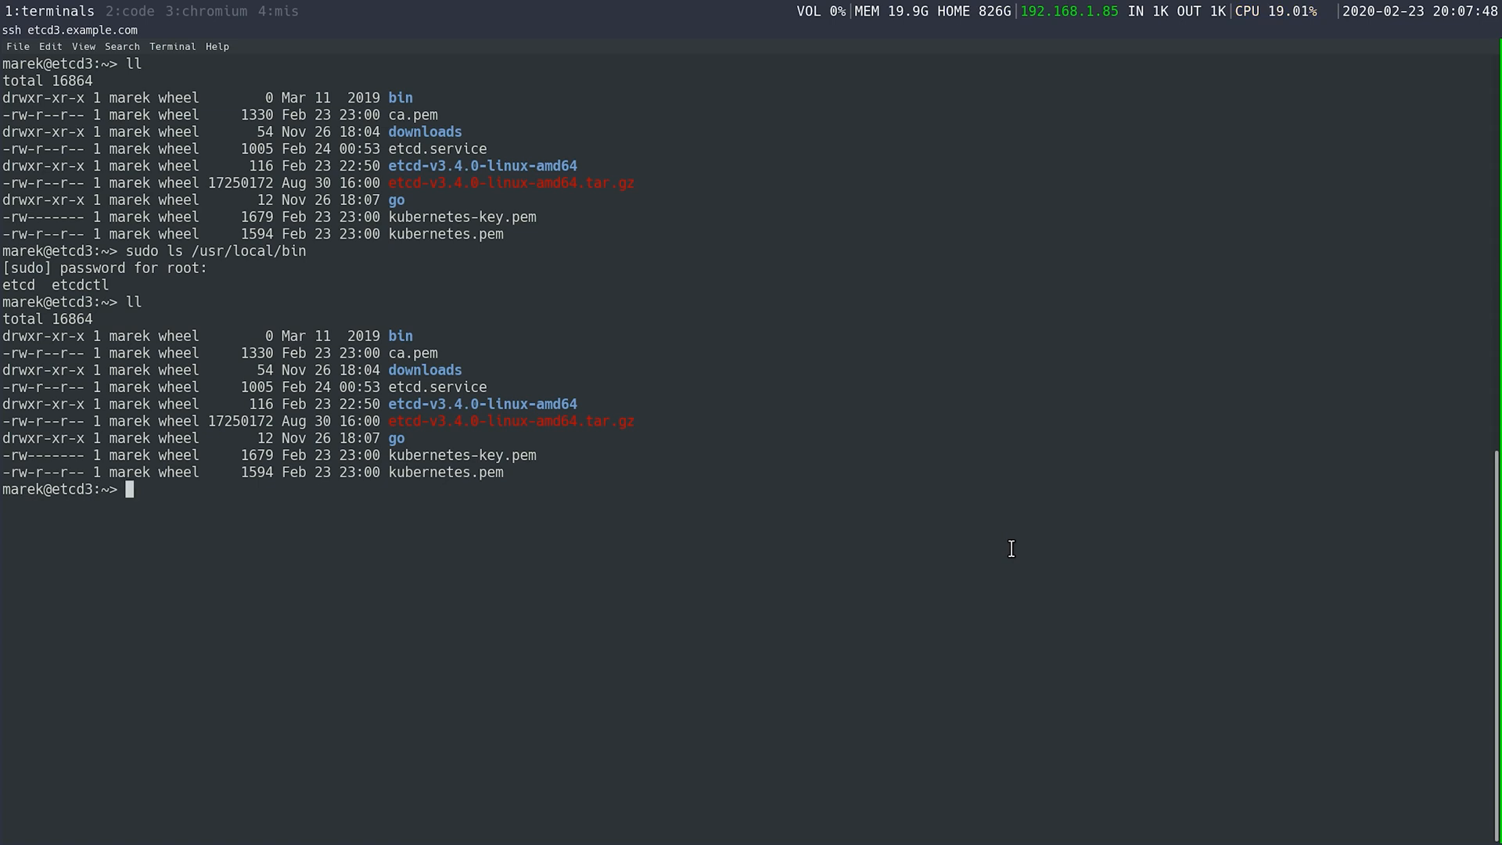
Create /etc/etcd and /var/lib/etcd, copy the three .pem files in, and list /etc/etcd.
text(sudo mkdir -p /etc/etcd /var/lib/etcd)
text(sudo cp ca.pem kubernetes-key.pem kubernetes.pem /etc/etcd/)
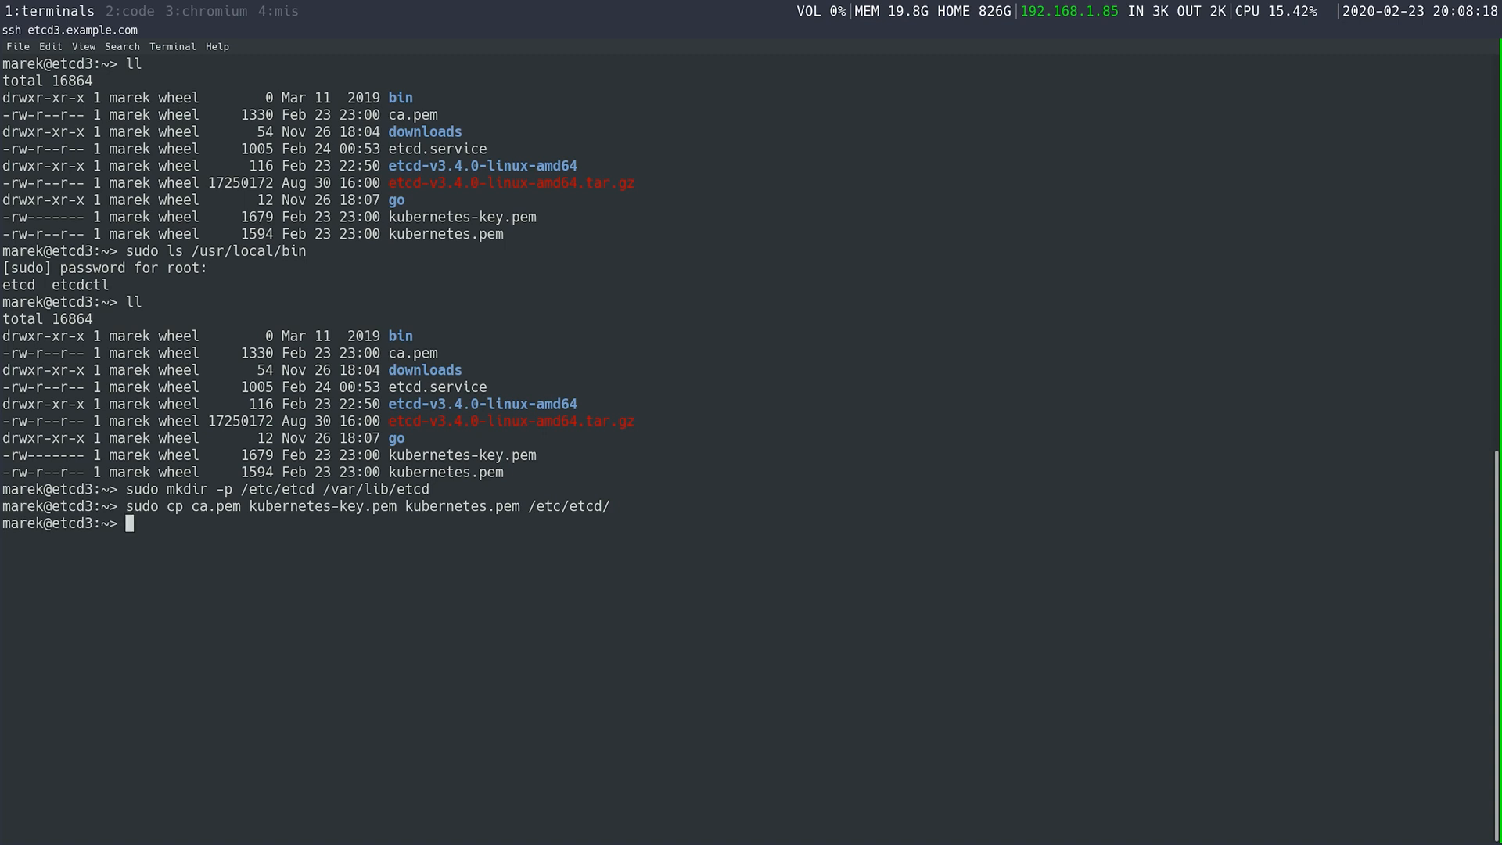
text(ls)
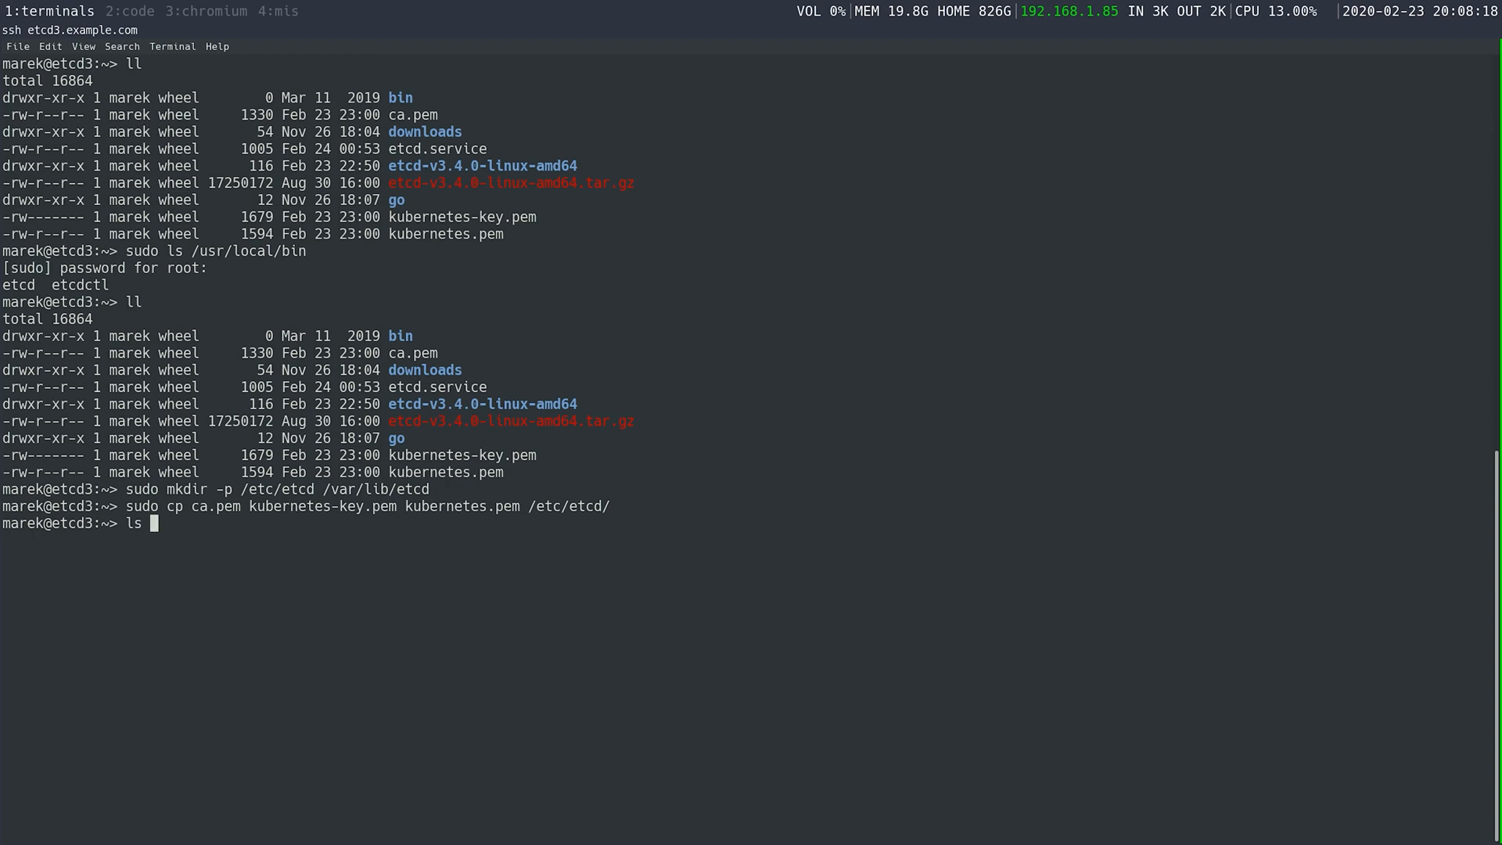
text(/etc/etcd/)
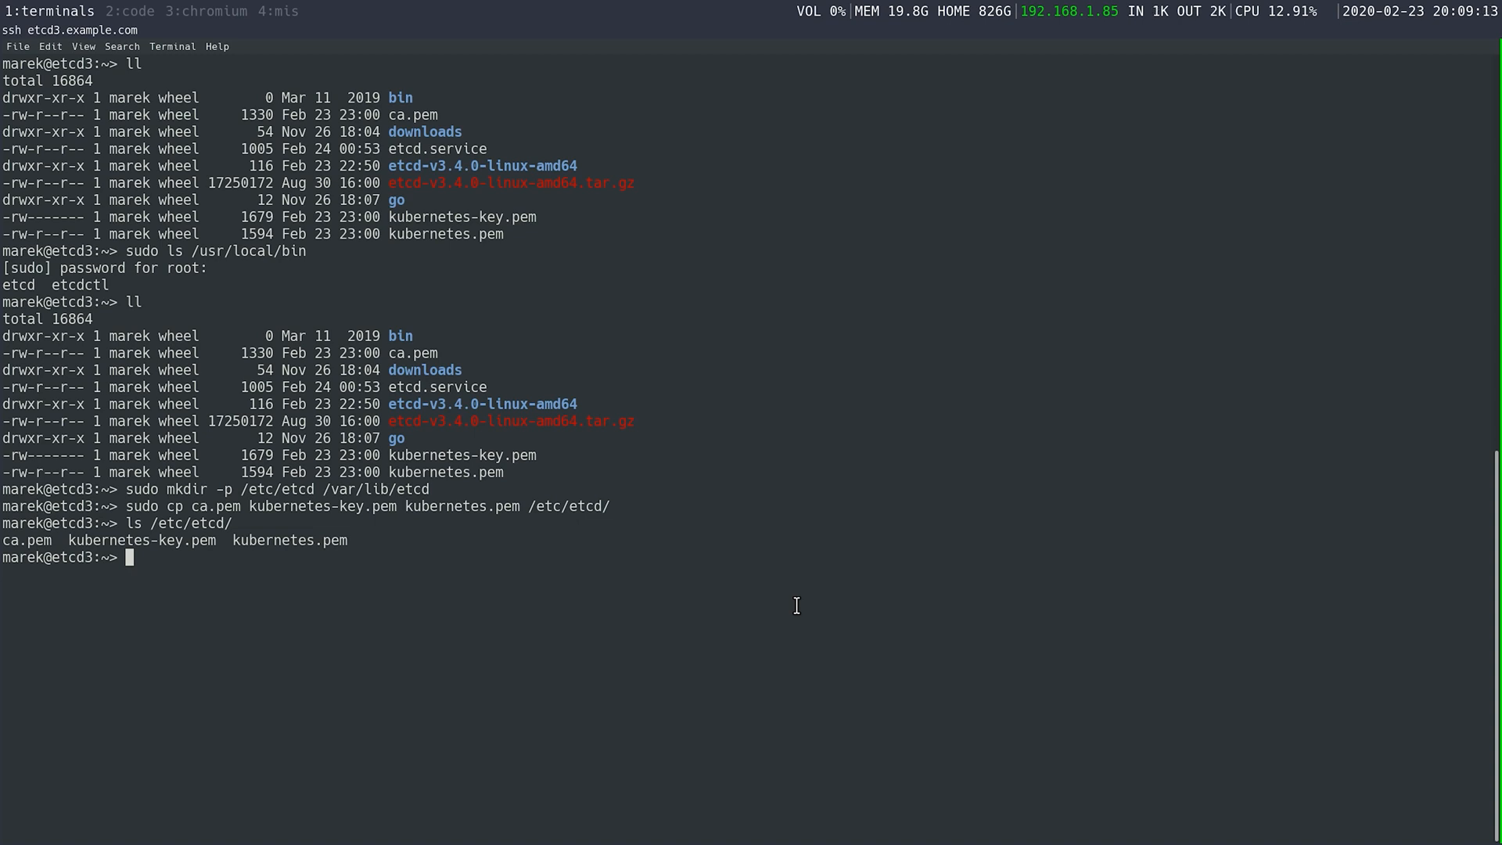
Open etcd.service in Vim and visually mark the cert, key and trusted CA flag lines.
text(vim etcd.service)
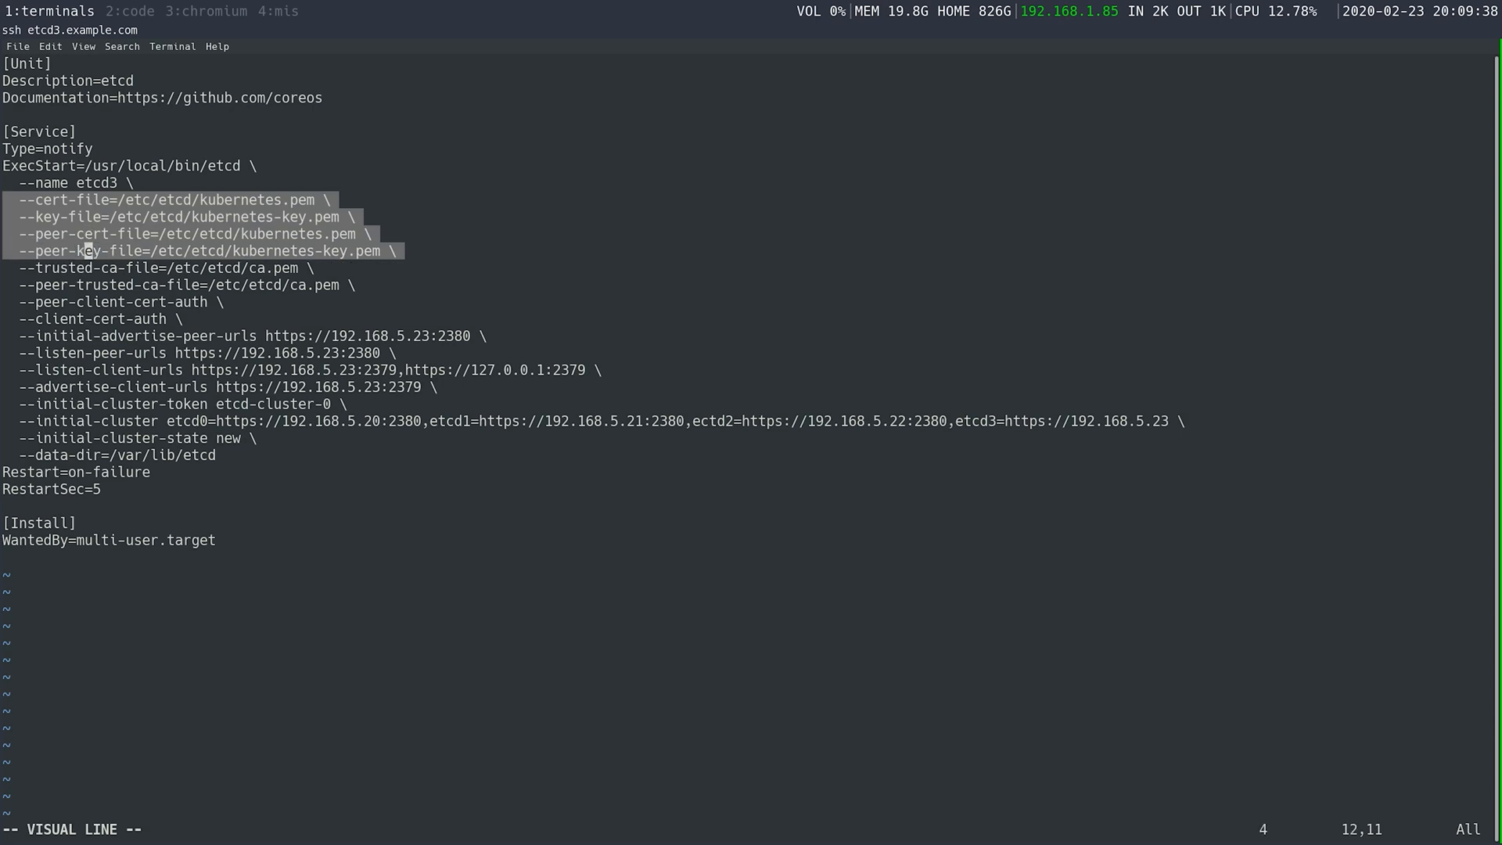
key(j)
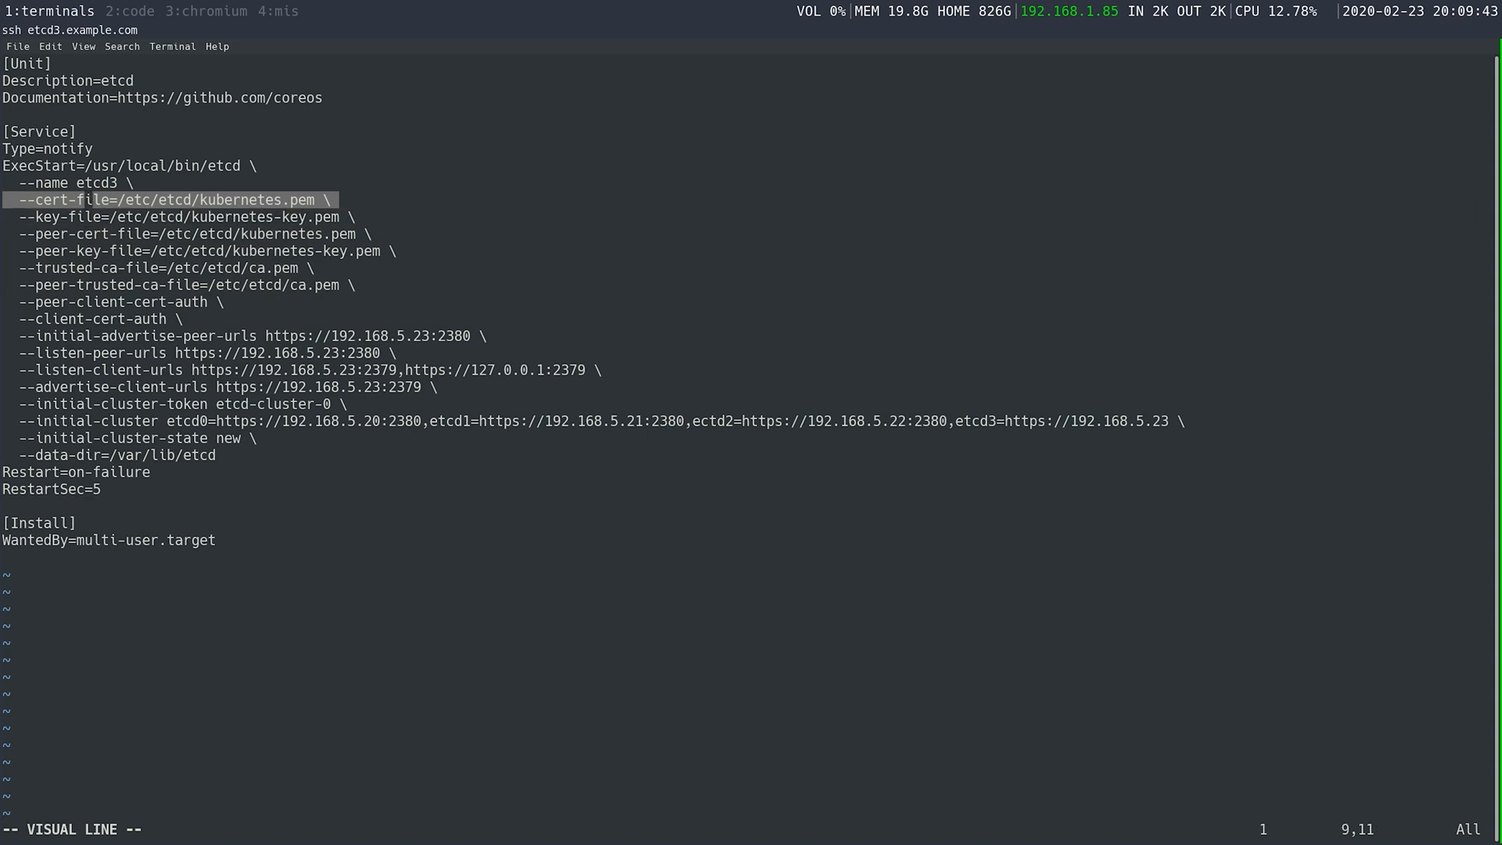
key(j)
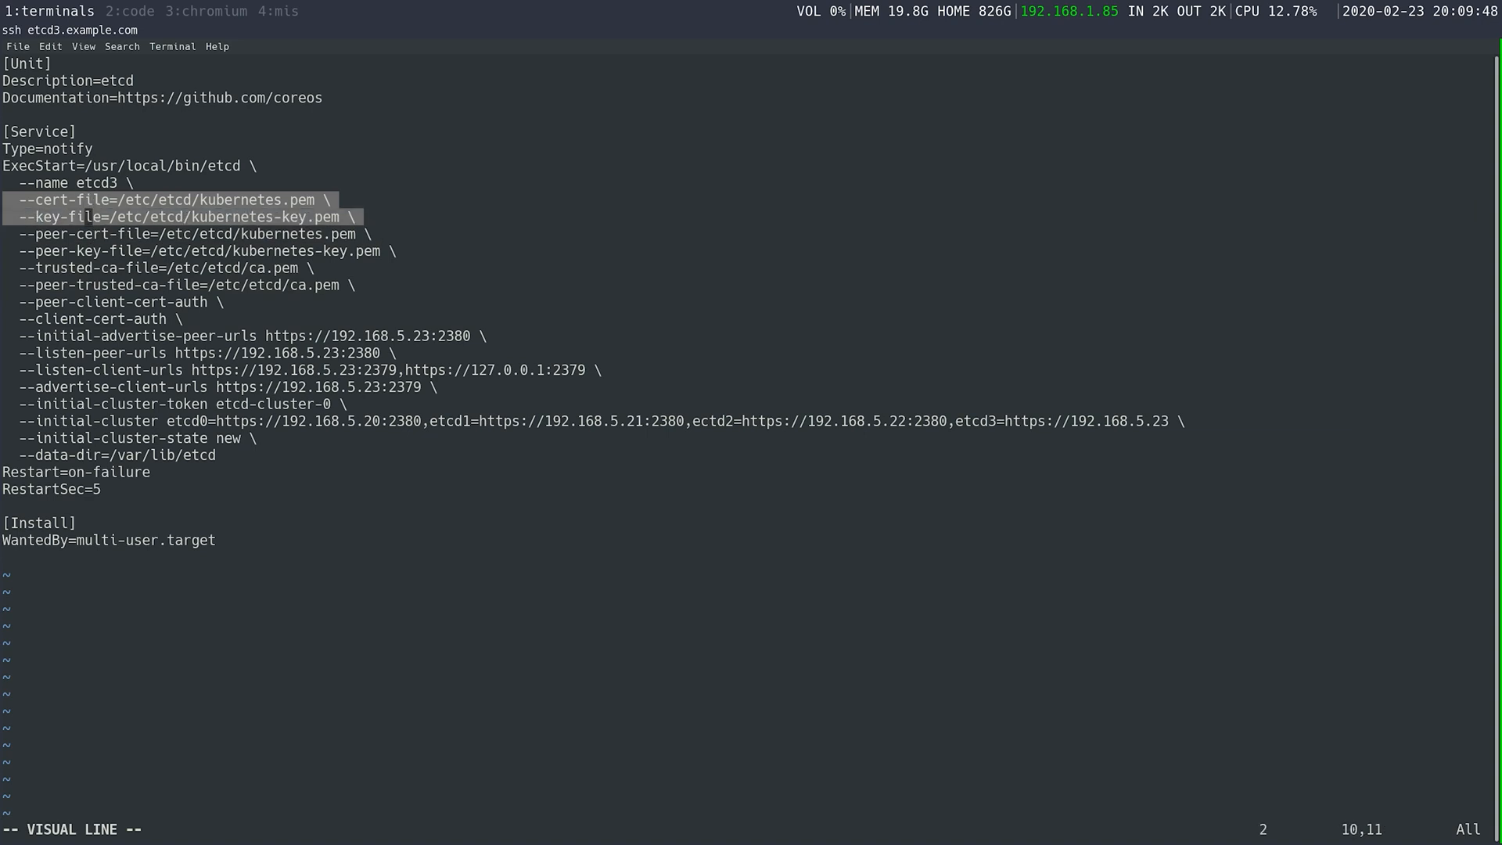
key(j)
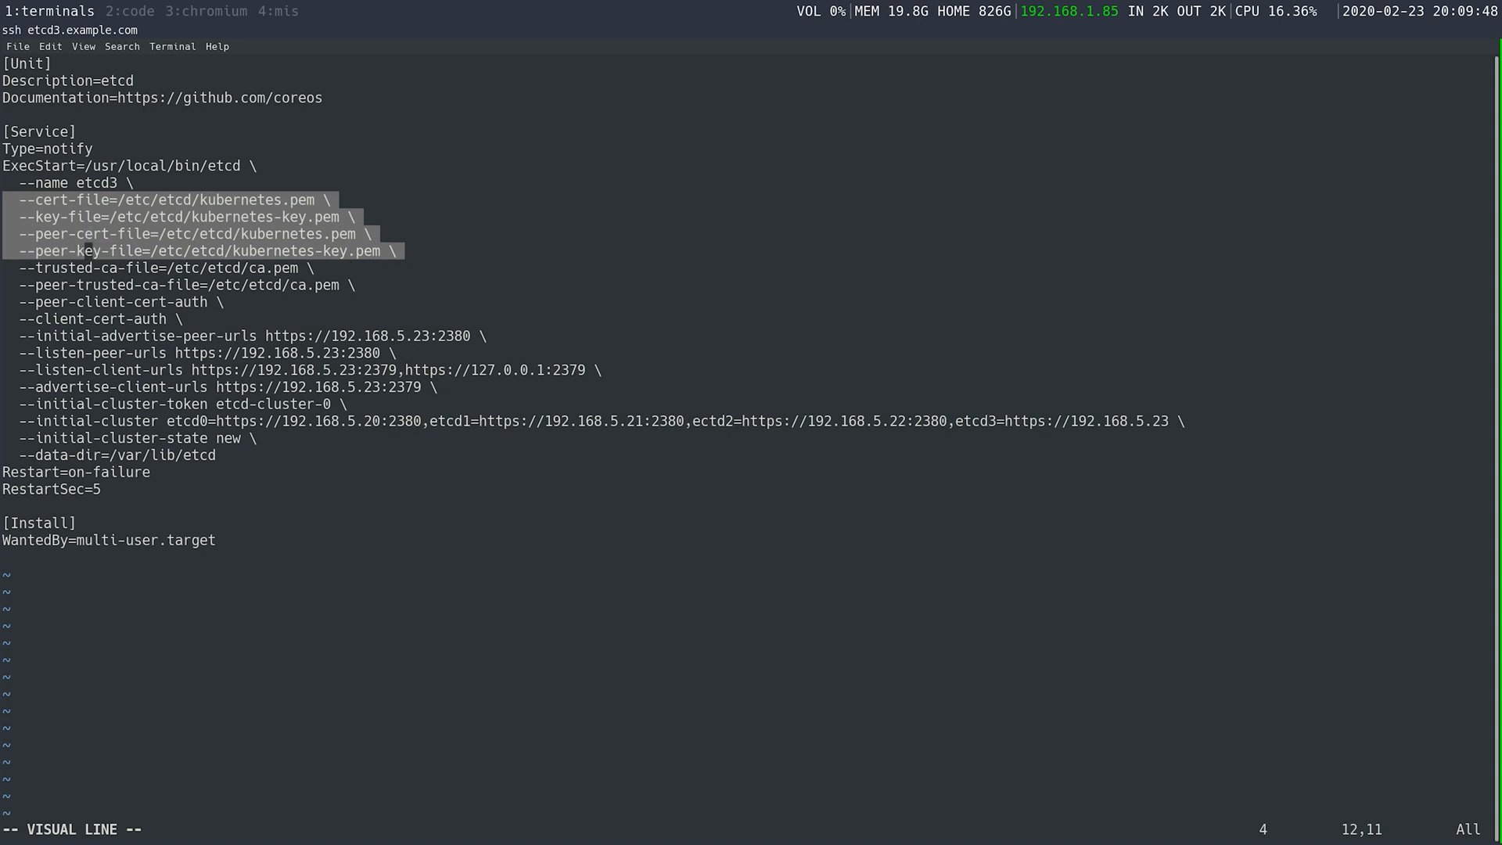
key(j)
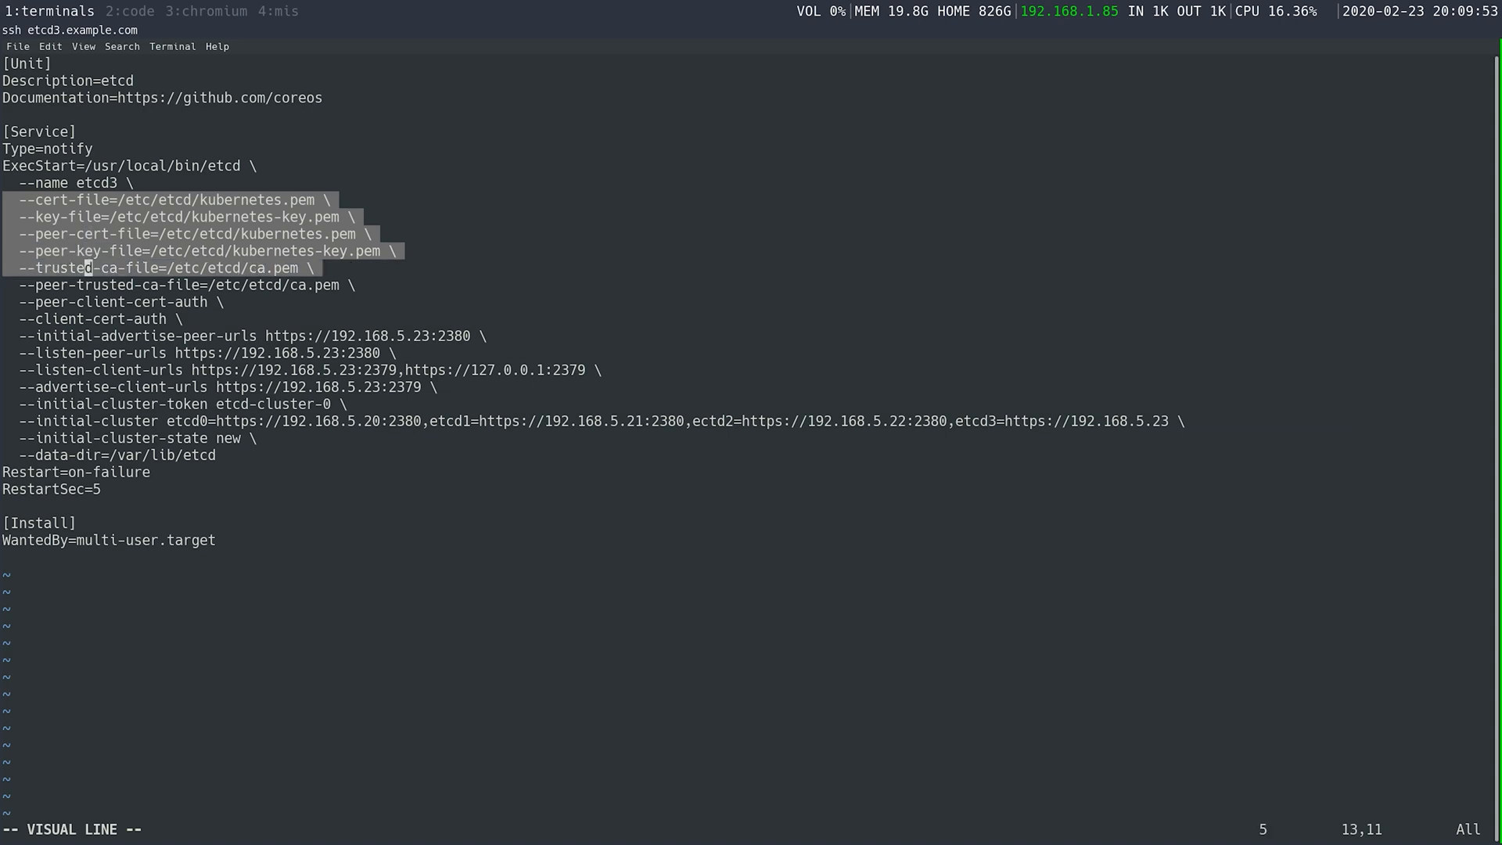
key(j)
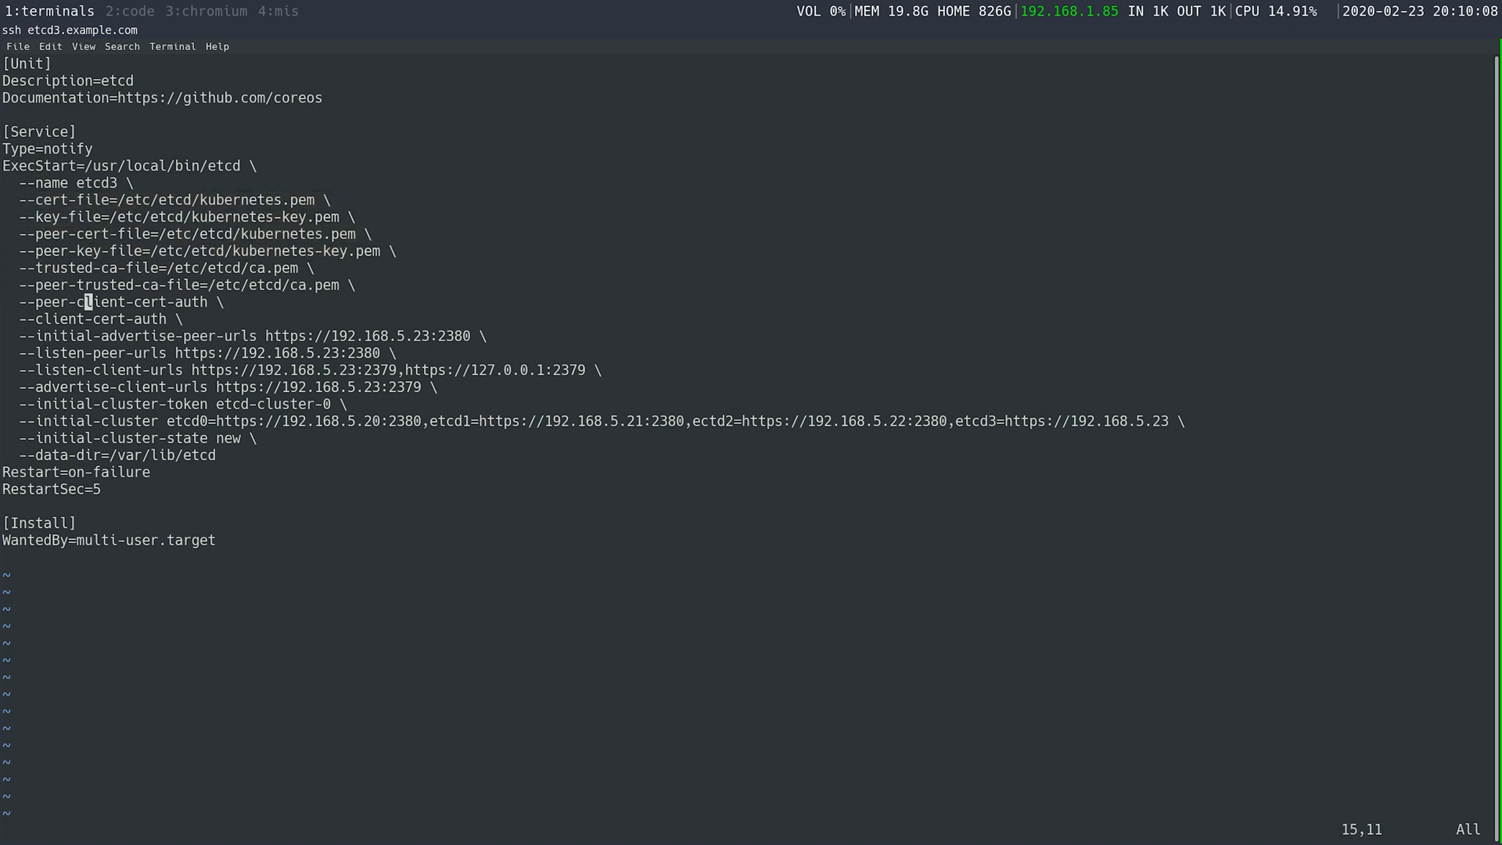
key(Down)
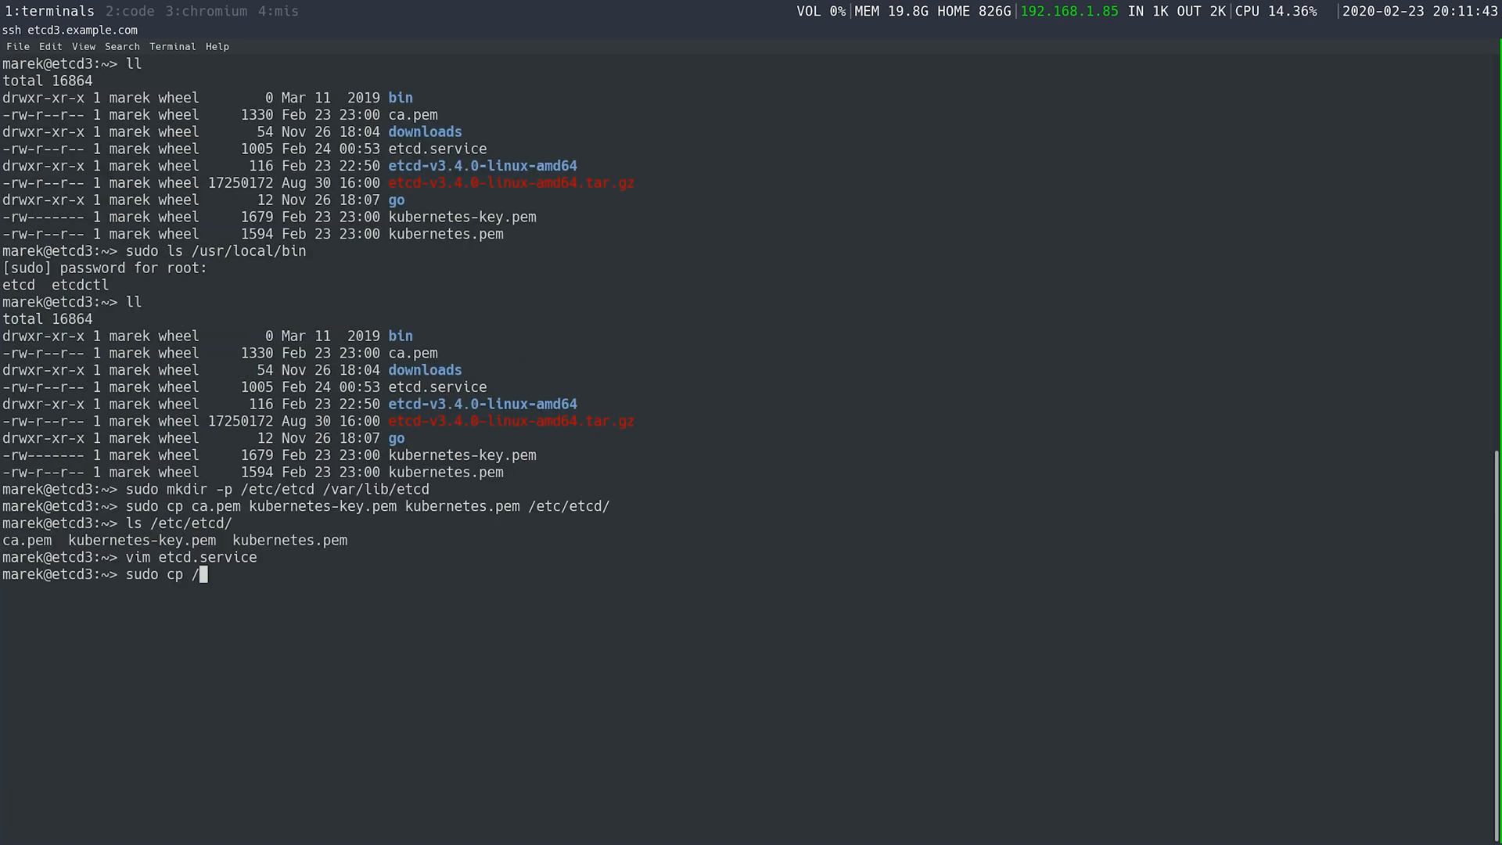
Copy etcd.service to /etc/systemd/system/etcd.service with sudo.
text(et)
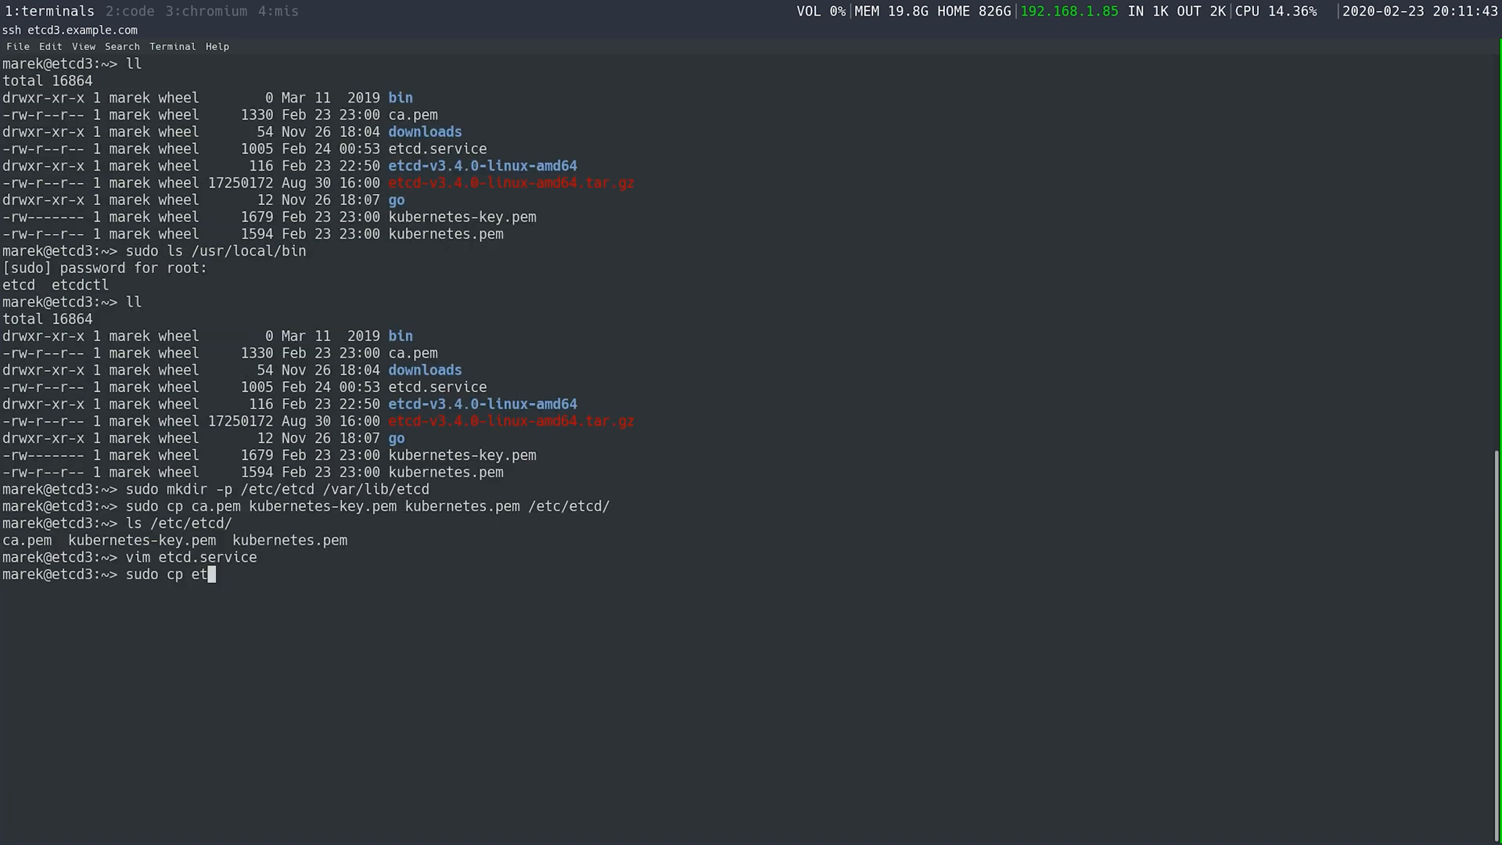
text(cd.service)
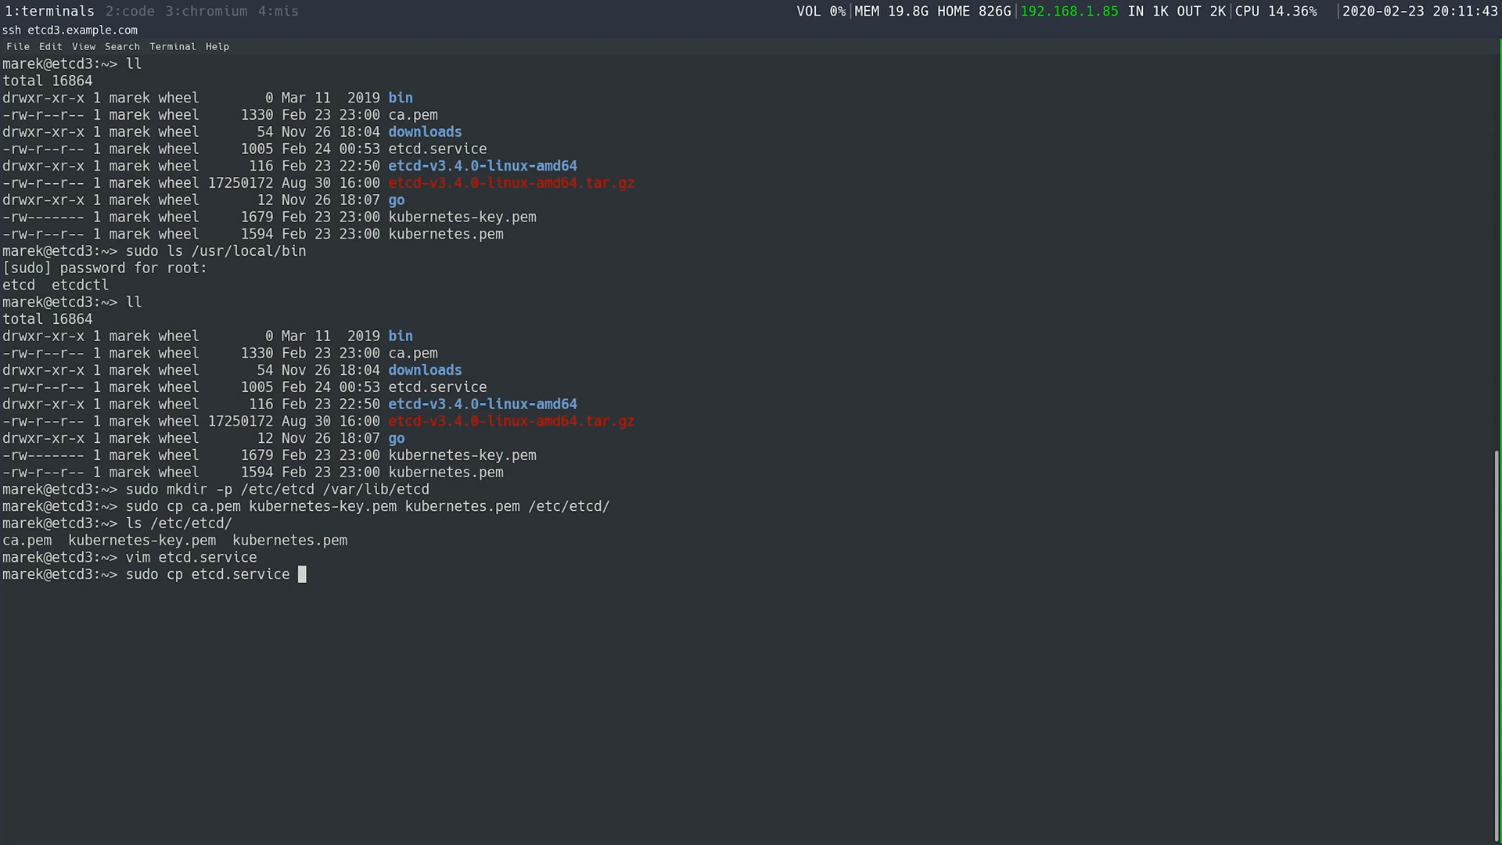
text(/et)
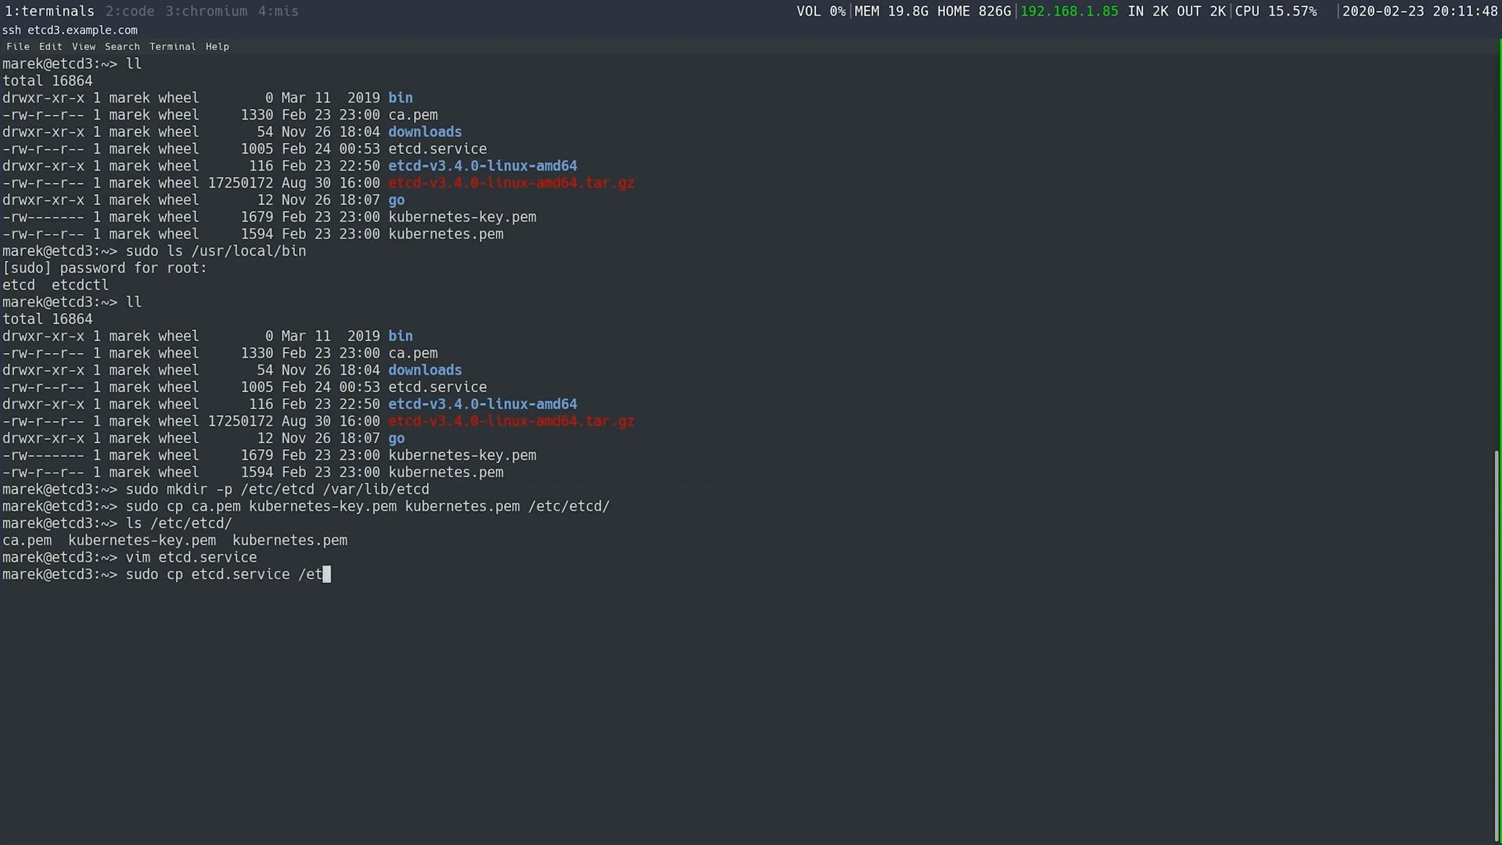
text(c/s)
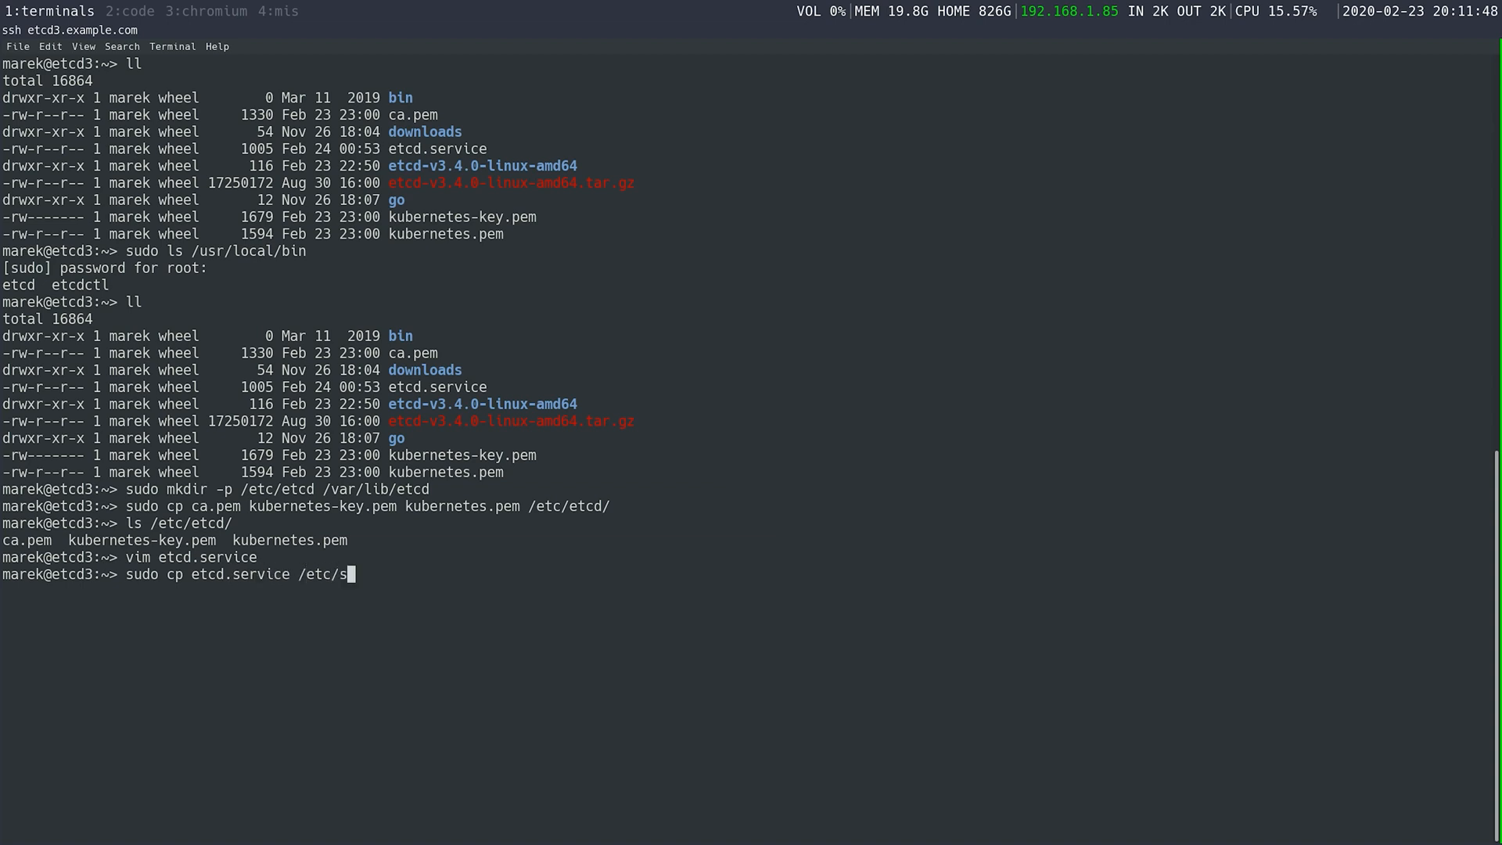
text(ystemd//)
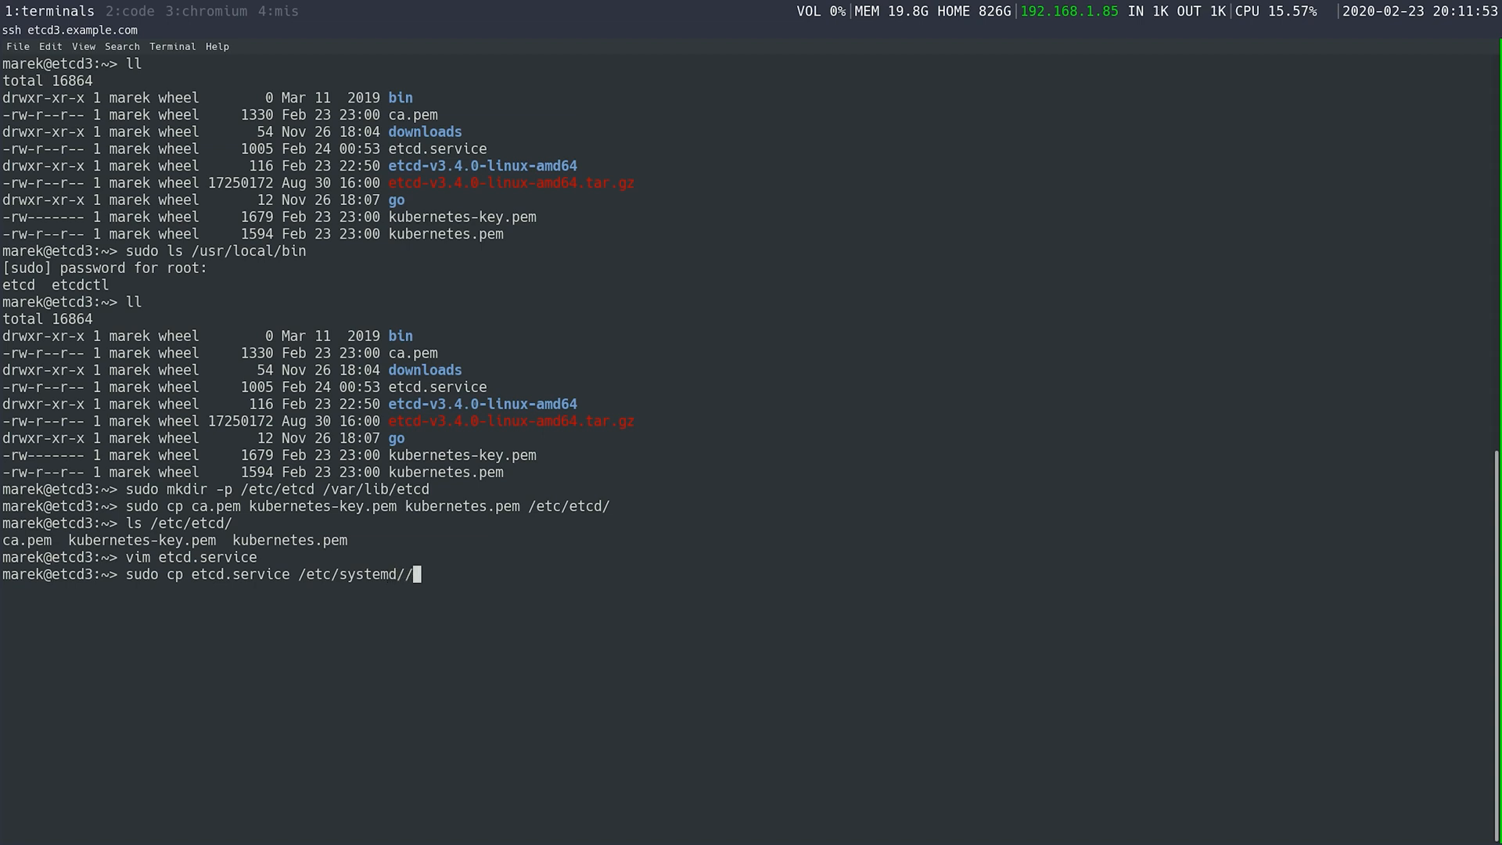
text(system)
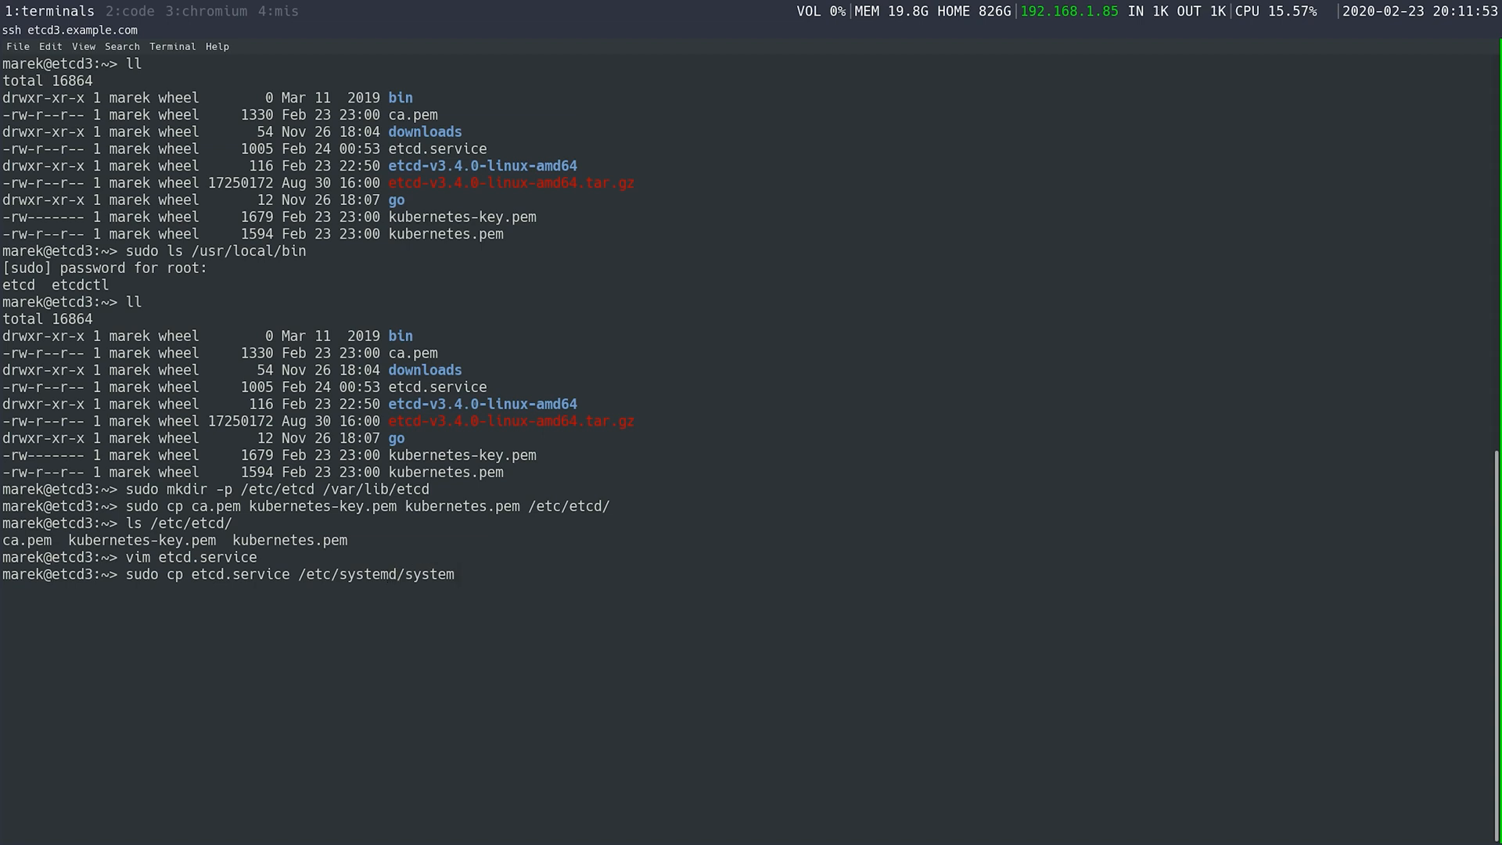
text(/etcd)
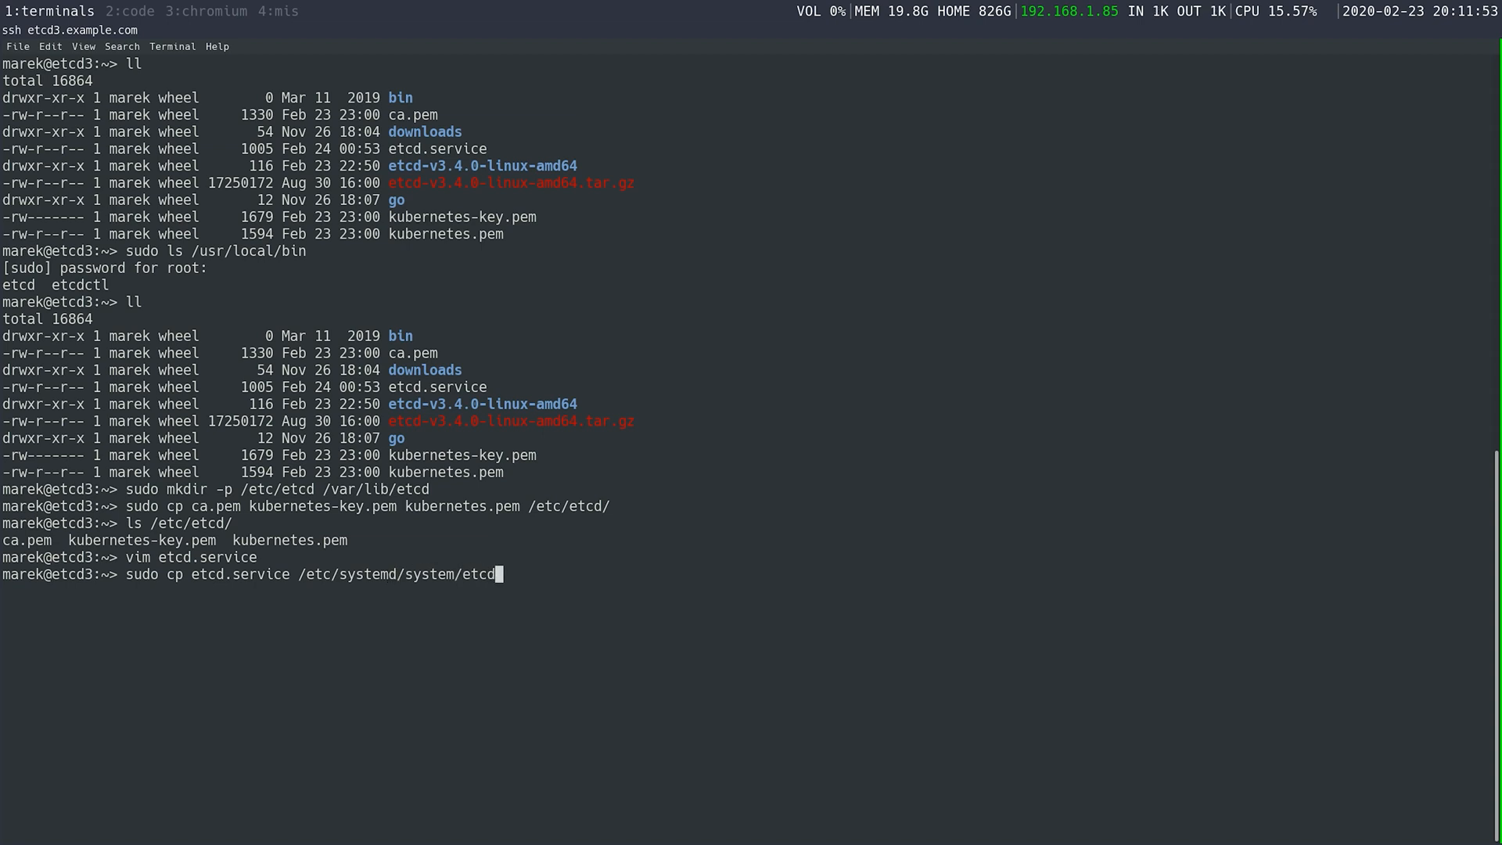
text(.service)
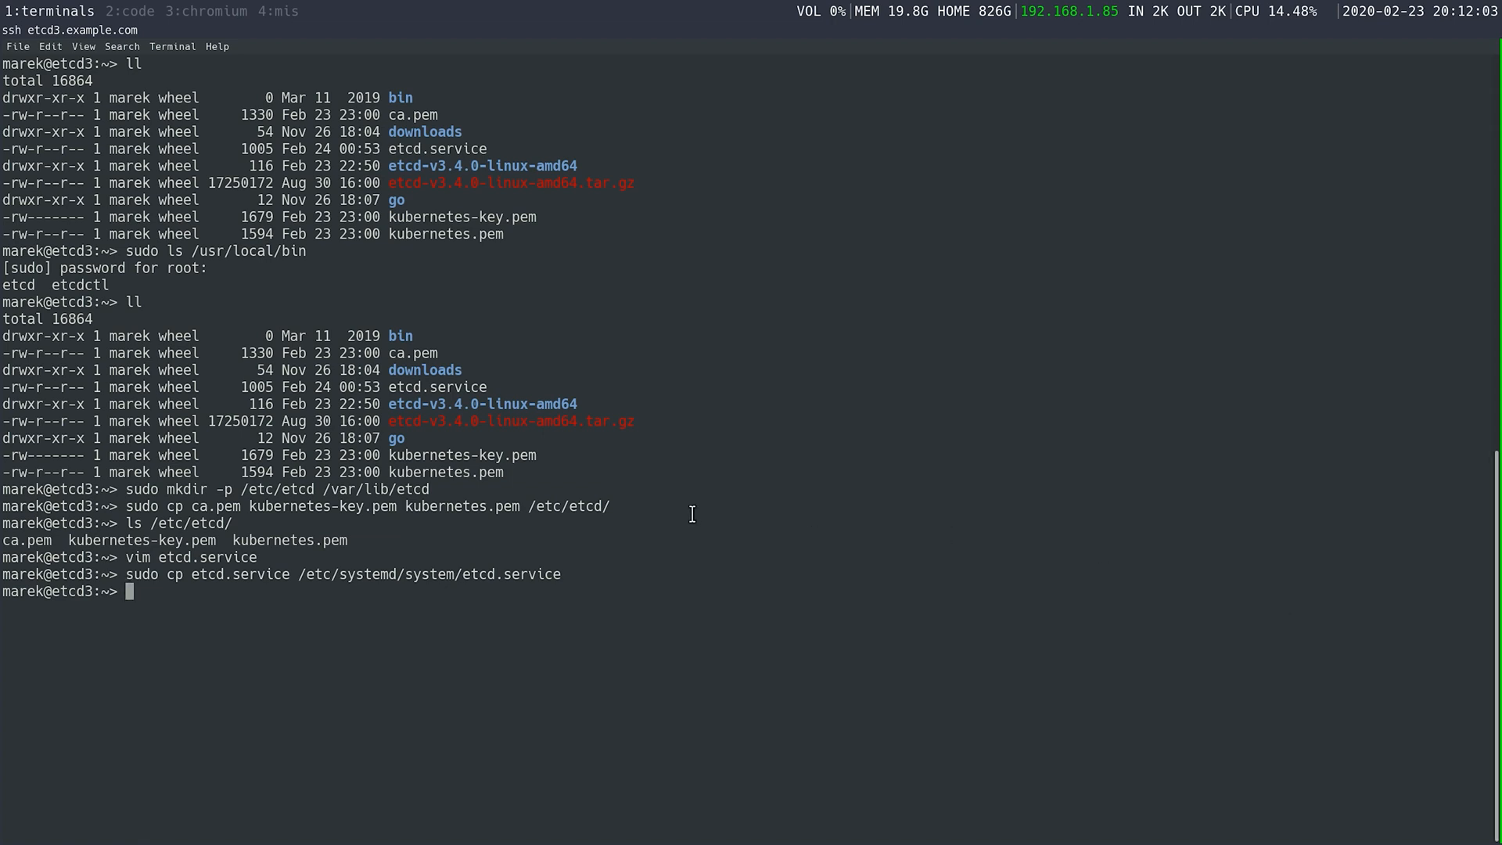
Reload systemd's unit files and enable the etcd service with sudo systemctl.
text(sudo systemctl daemon-reload)
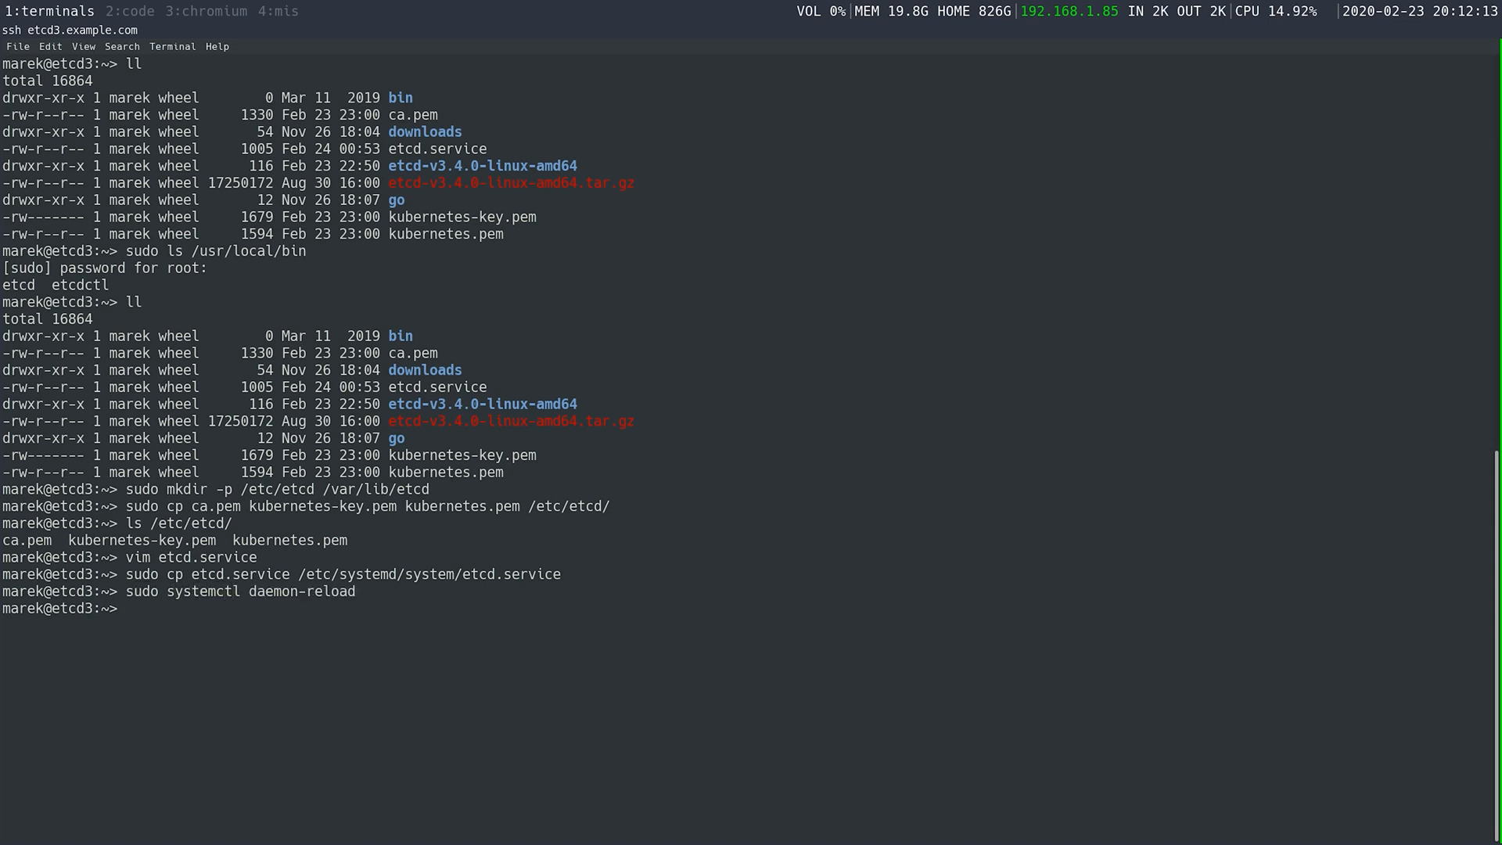
text(sudo systemctl)
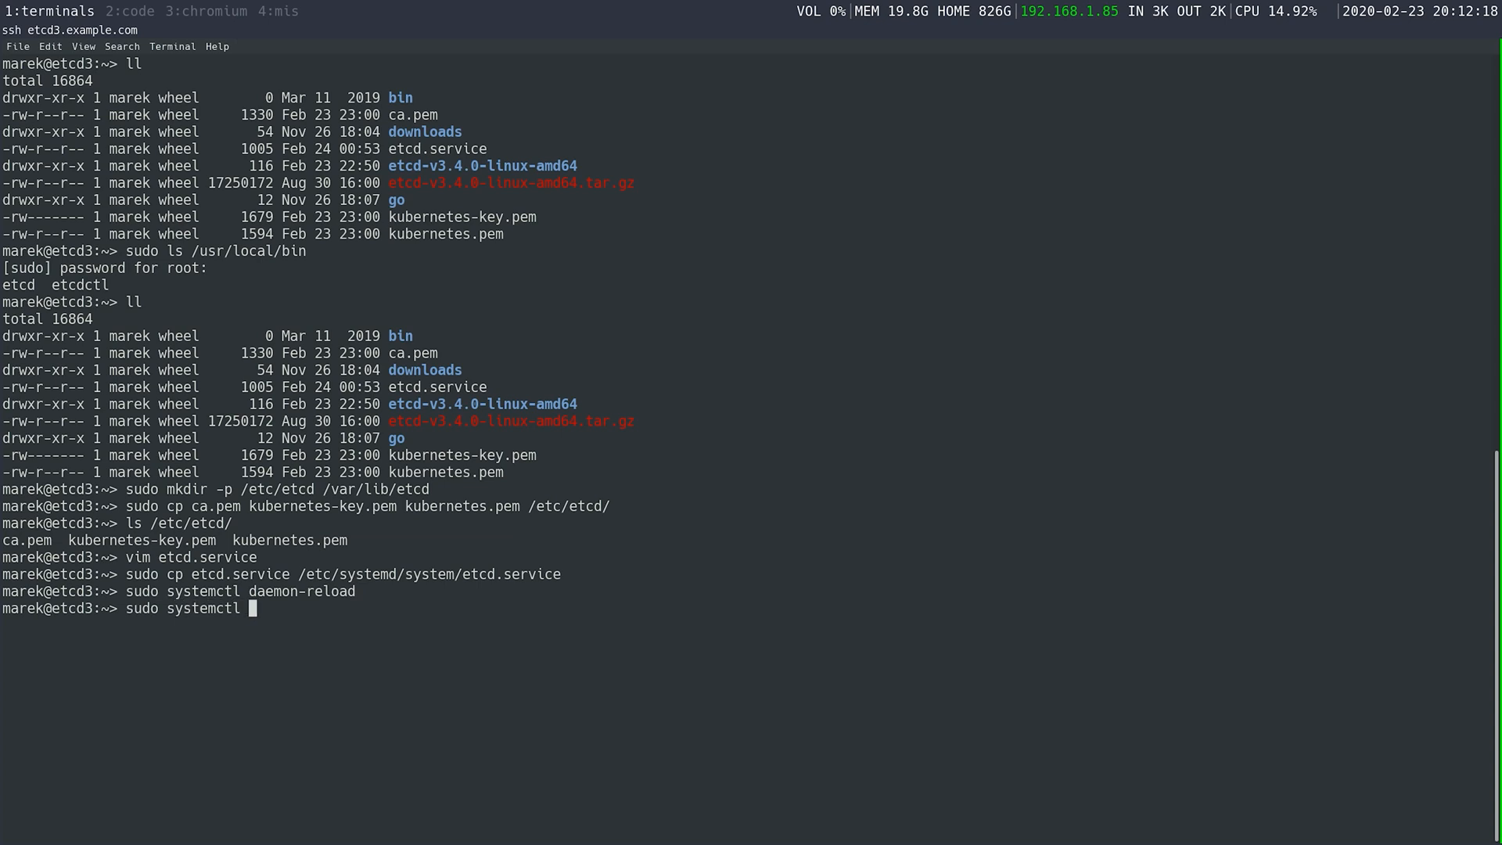
text(enable etc)
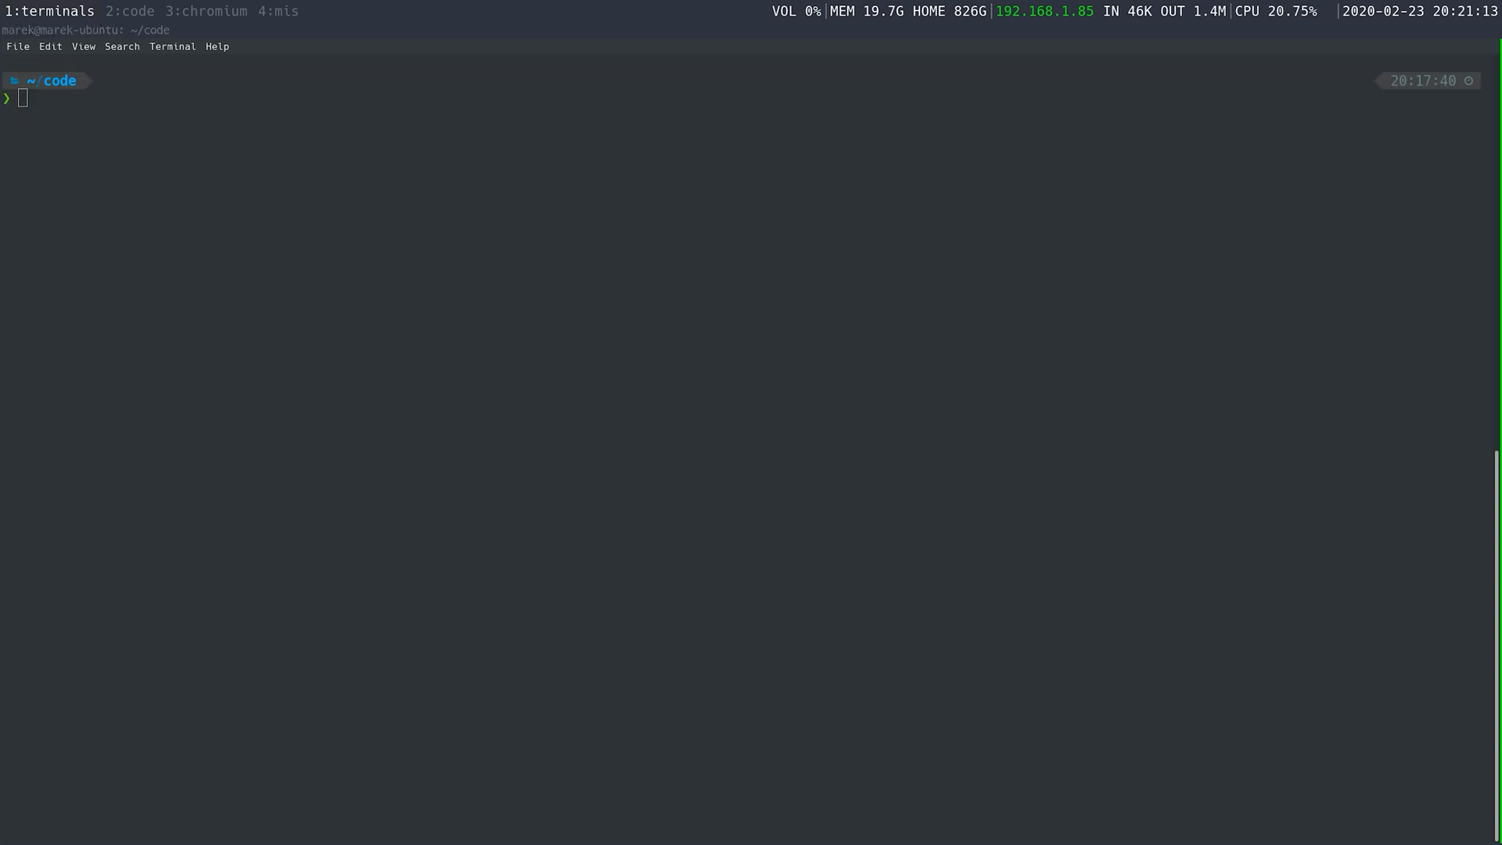
mouse_move(857, 426)
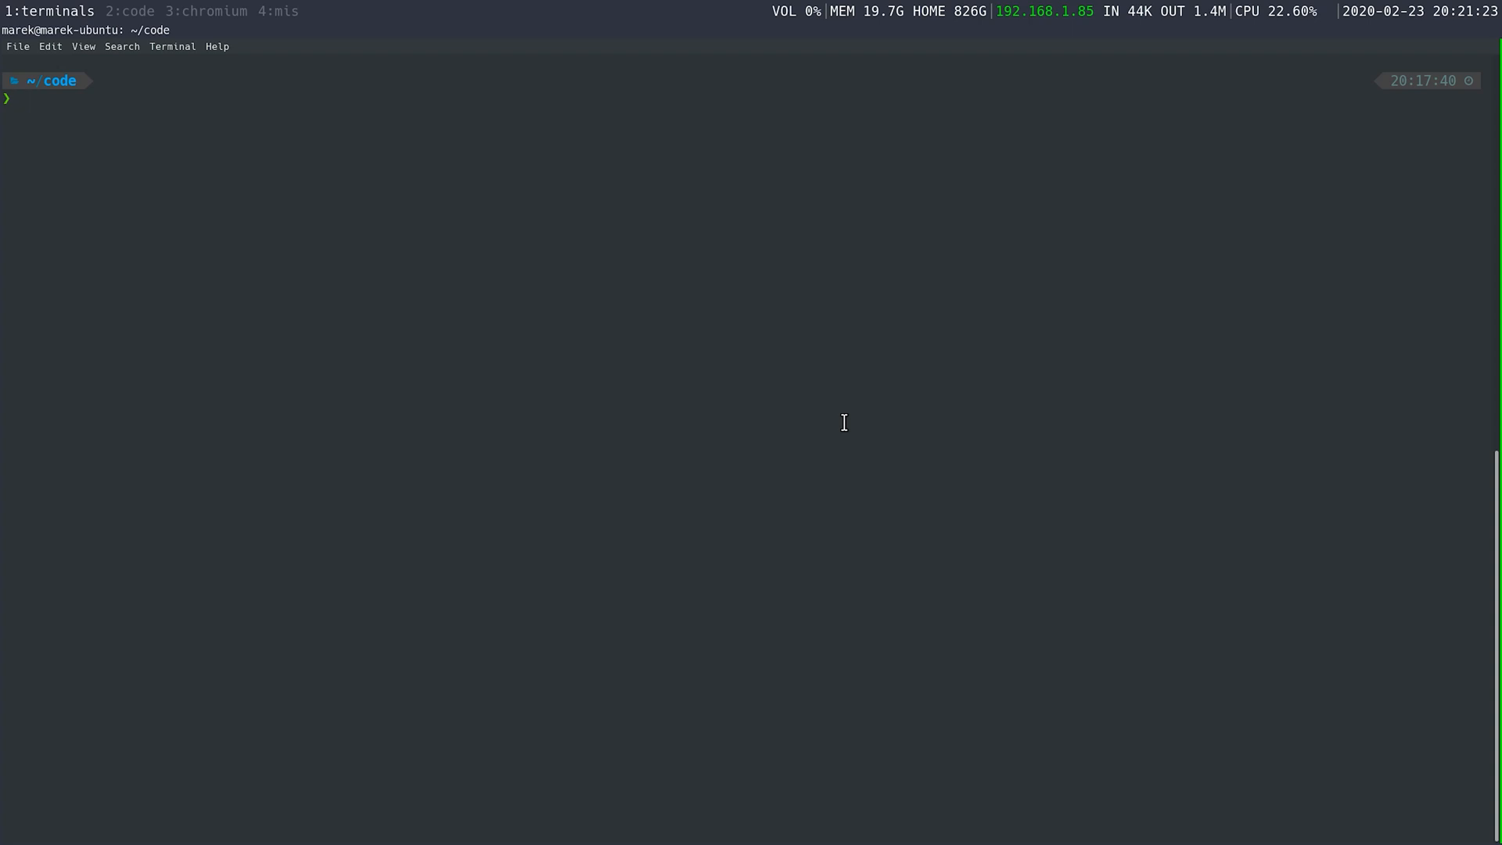
Leave etcd3 and begin an SSH login to etcd1.example.com.
text(ssh etcd1.example.com)
text(ye)
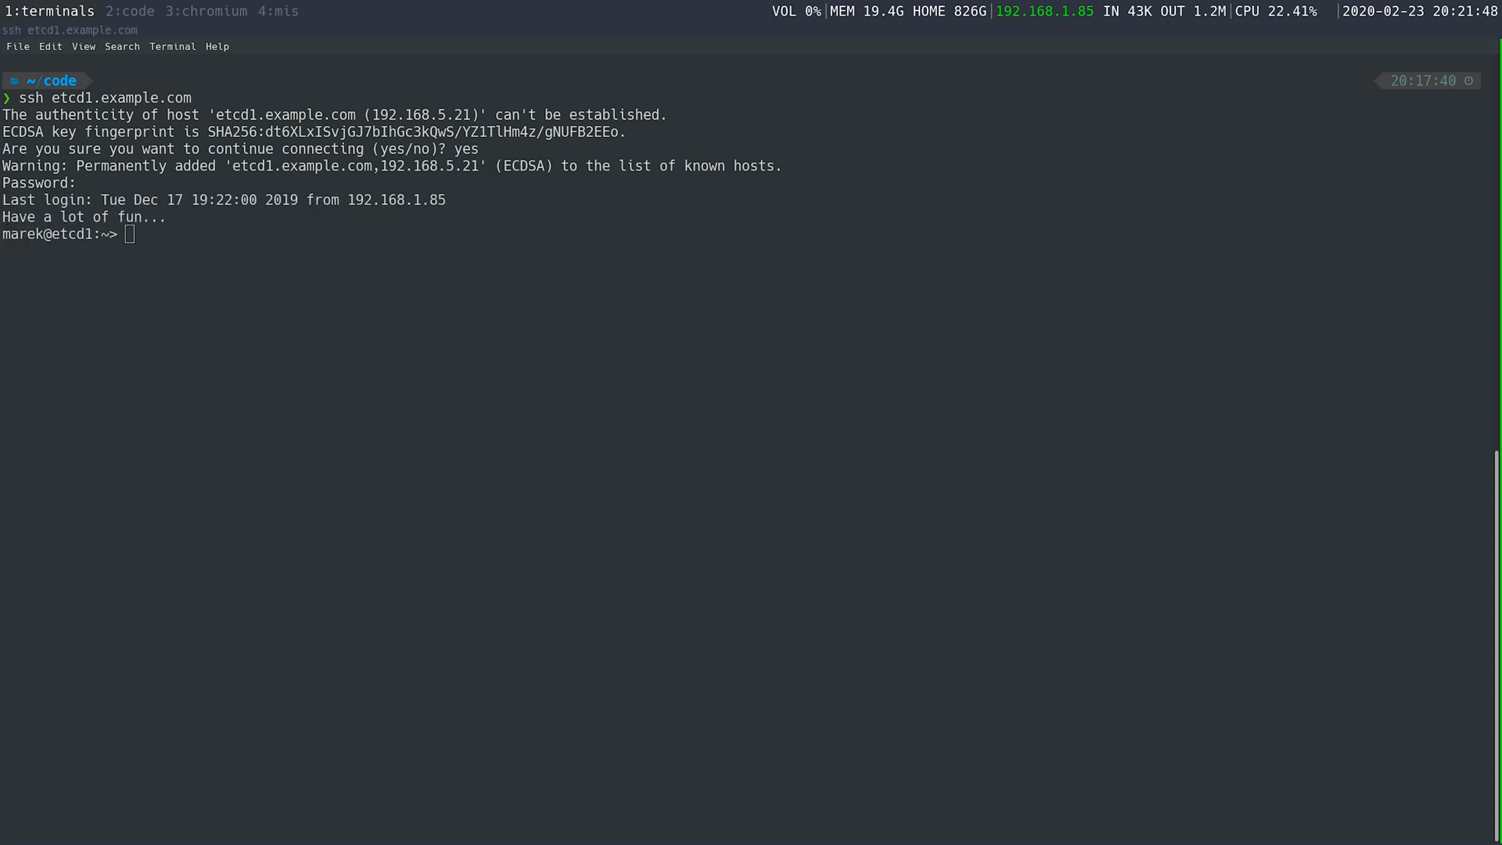
Type sudo ETCDCTL_API=3 etcdctl member list with endpoint, CA, cert and key options.
text(sudo ETCDCTL_API=3 etcdctl member list \)
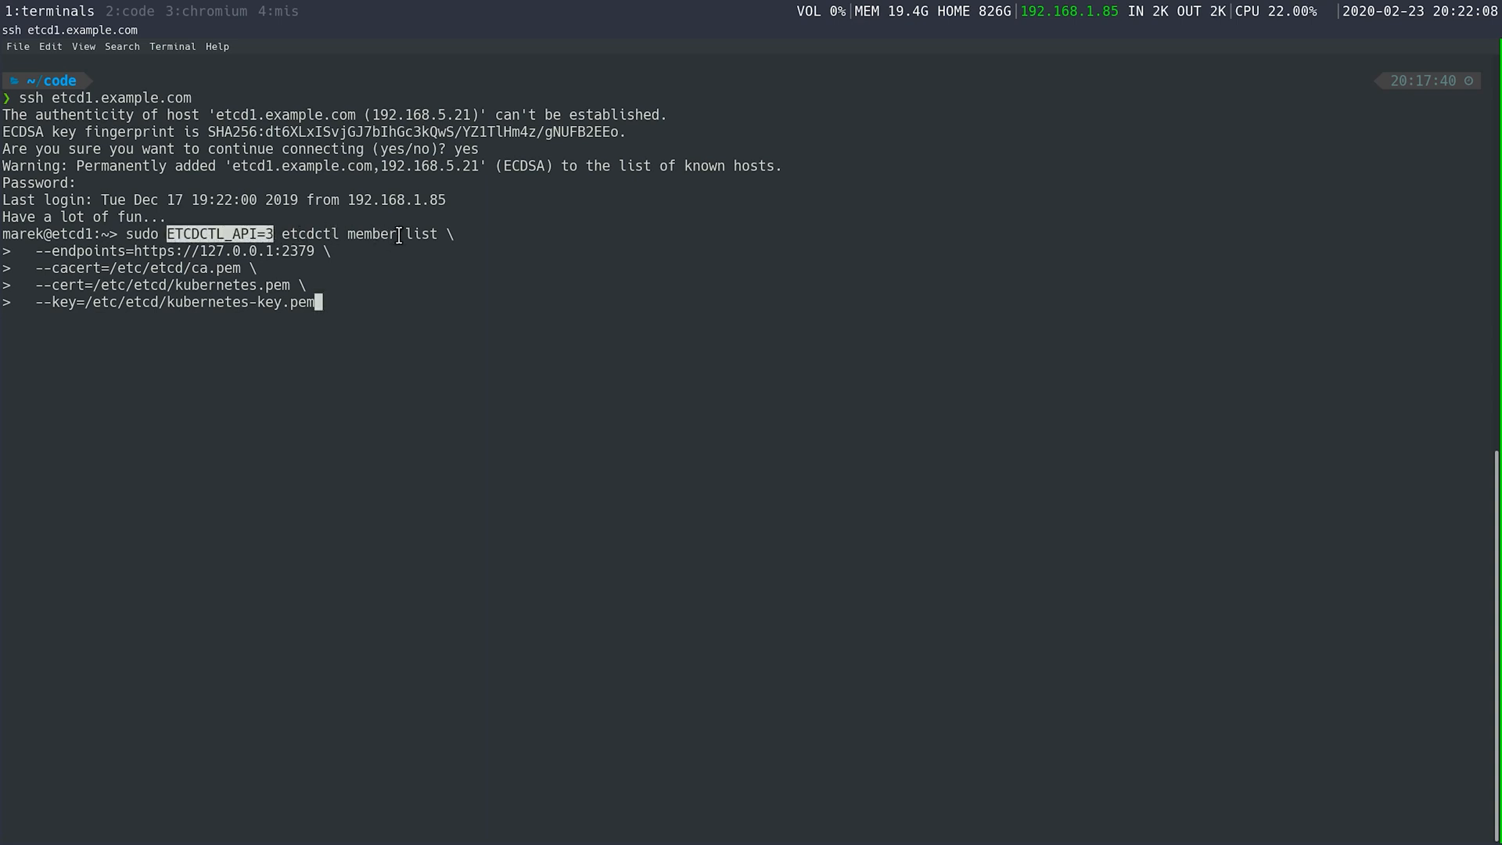
mouse_move(95, 251)
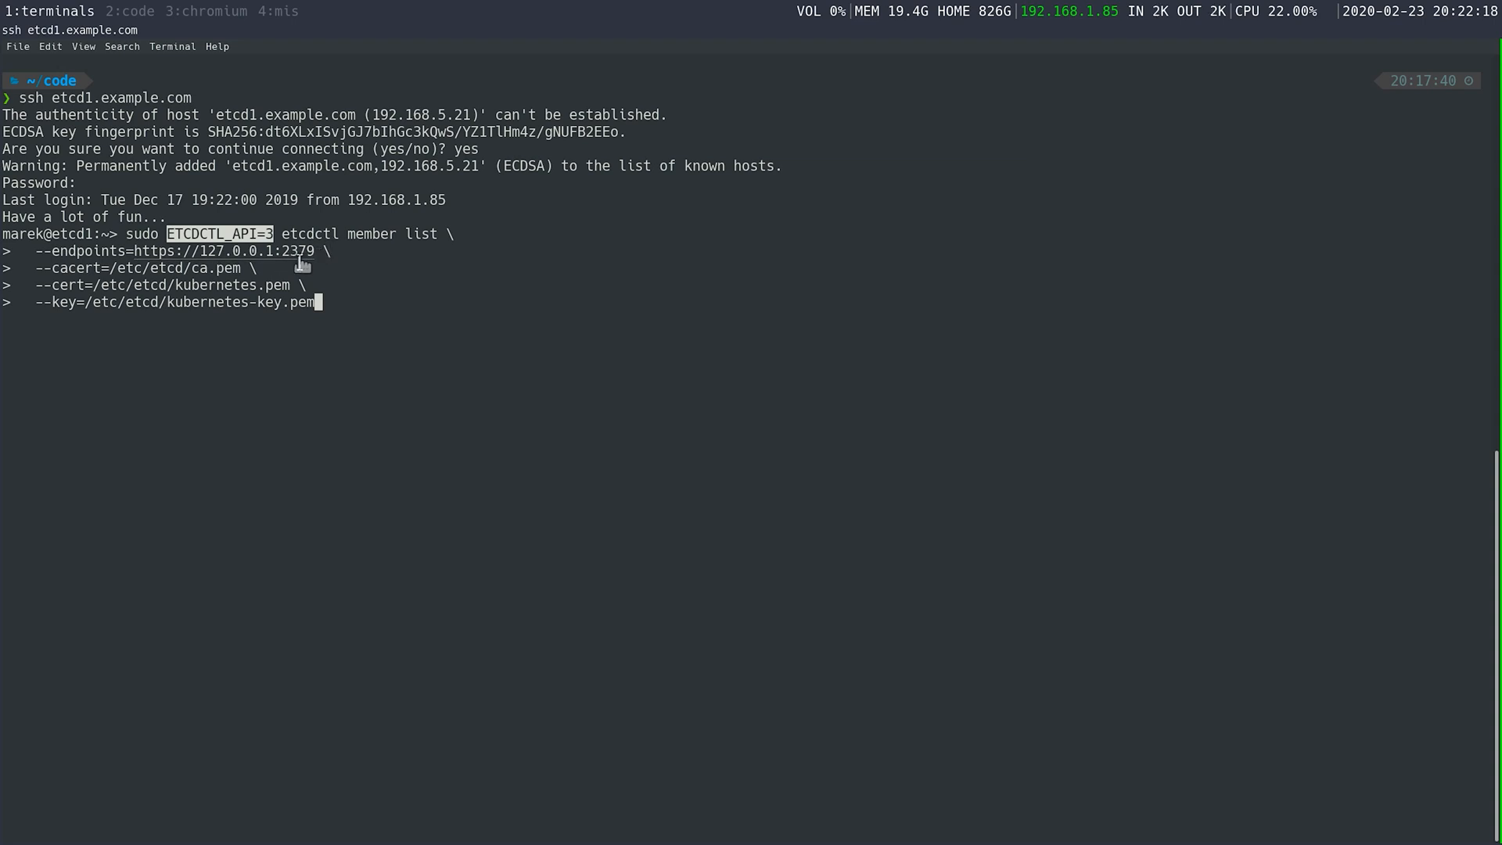
mouse_move(78, 307)
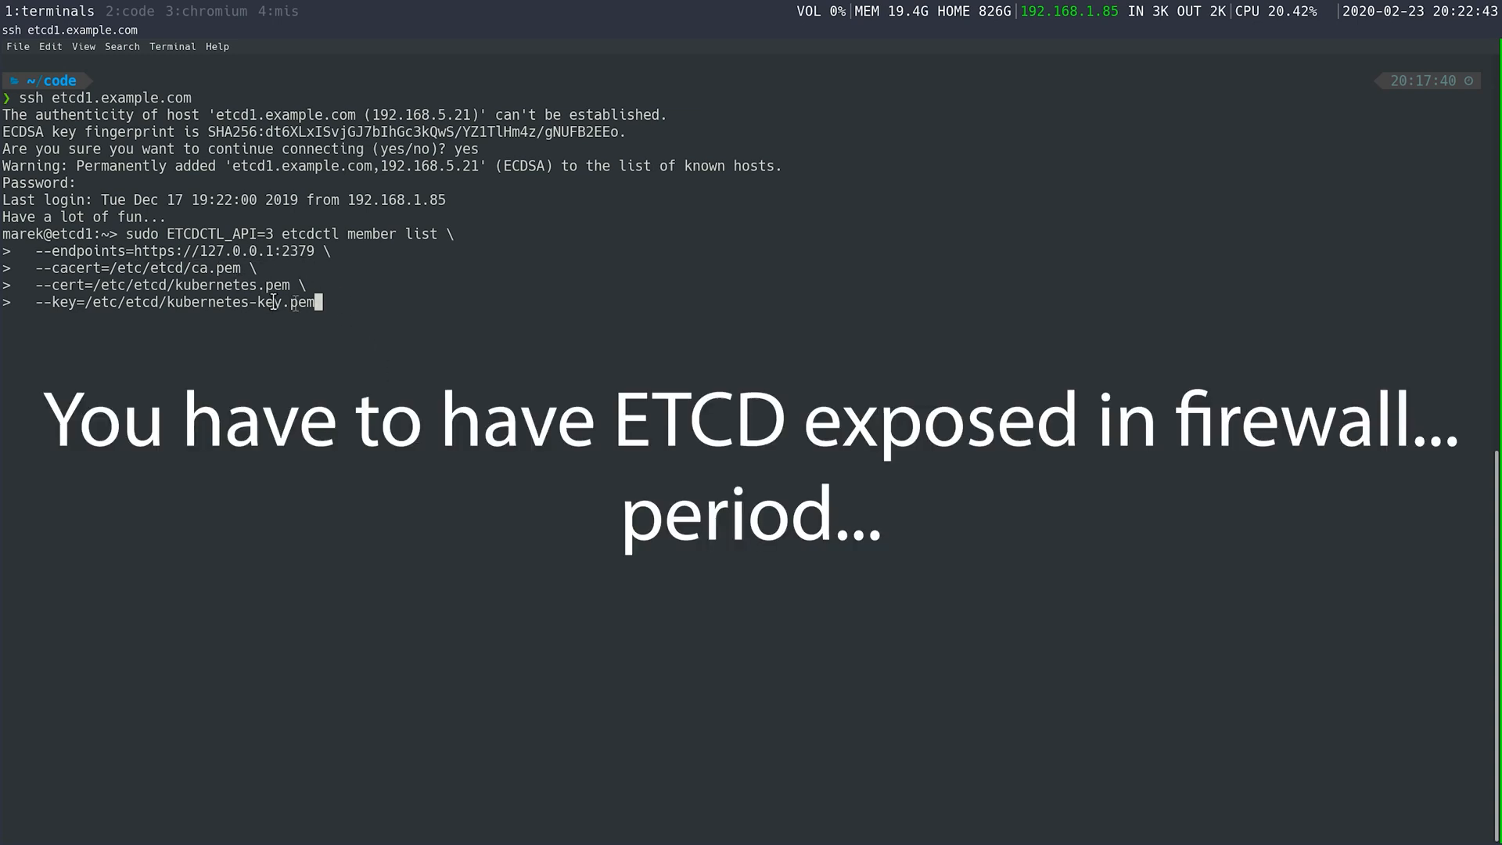
drag(38, 269, 317, 302)
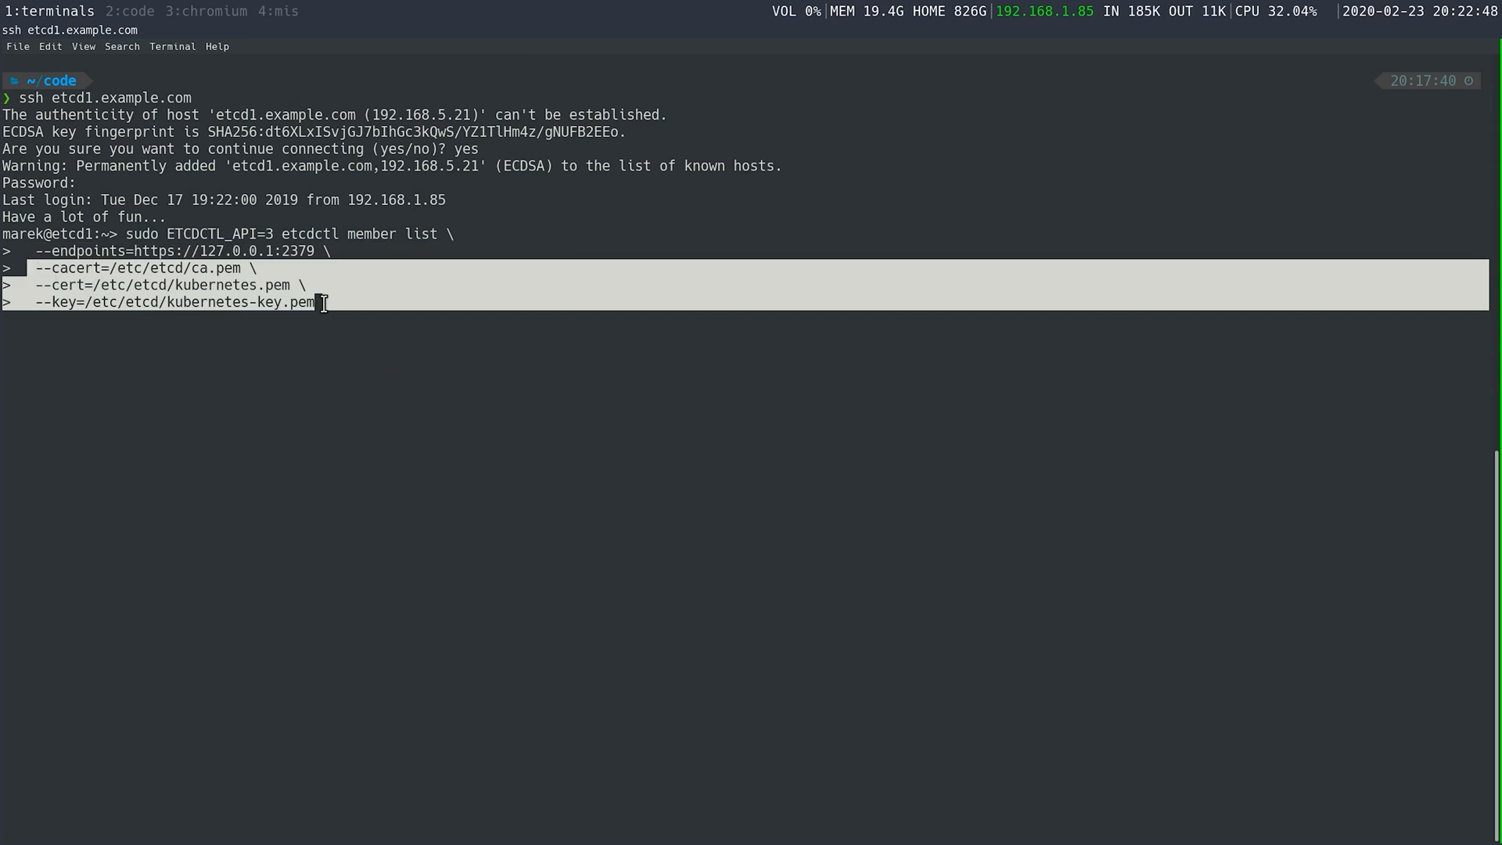
Run the member list command with the sudo password, listing etcd0, etcd1 and etcd2 as started.
key(Return)
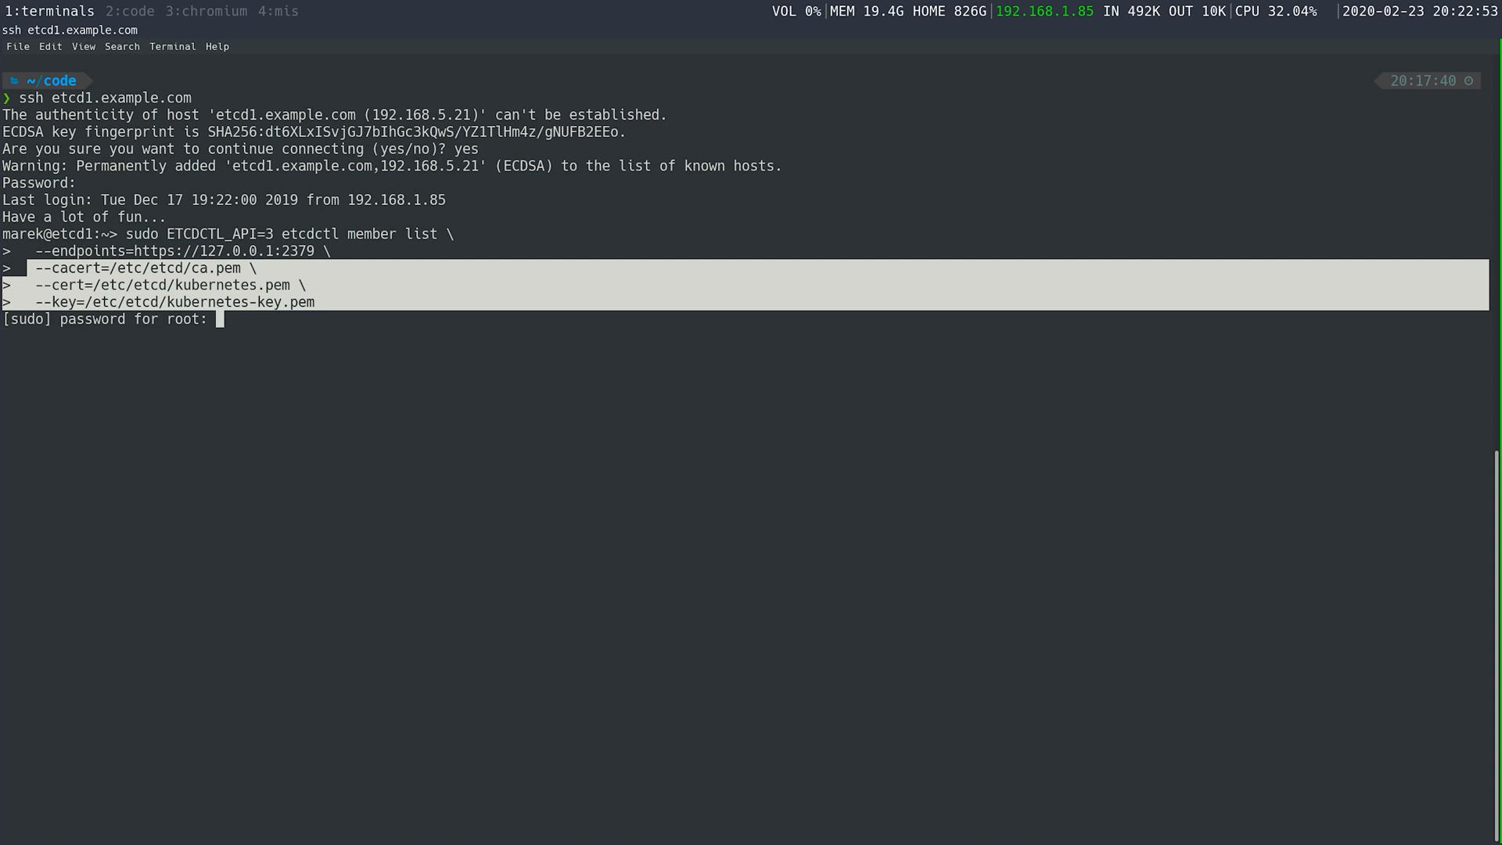
key(Return)
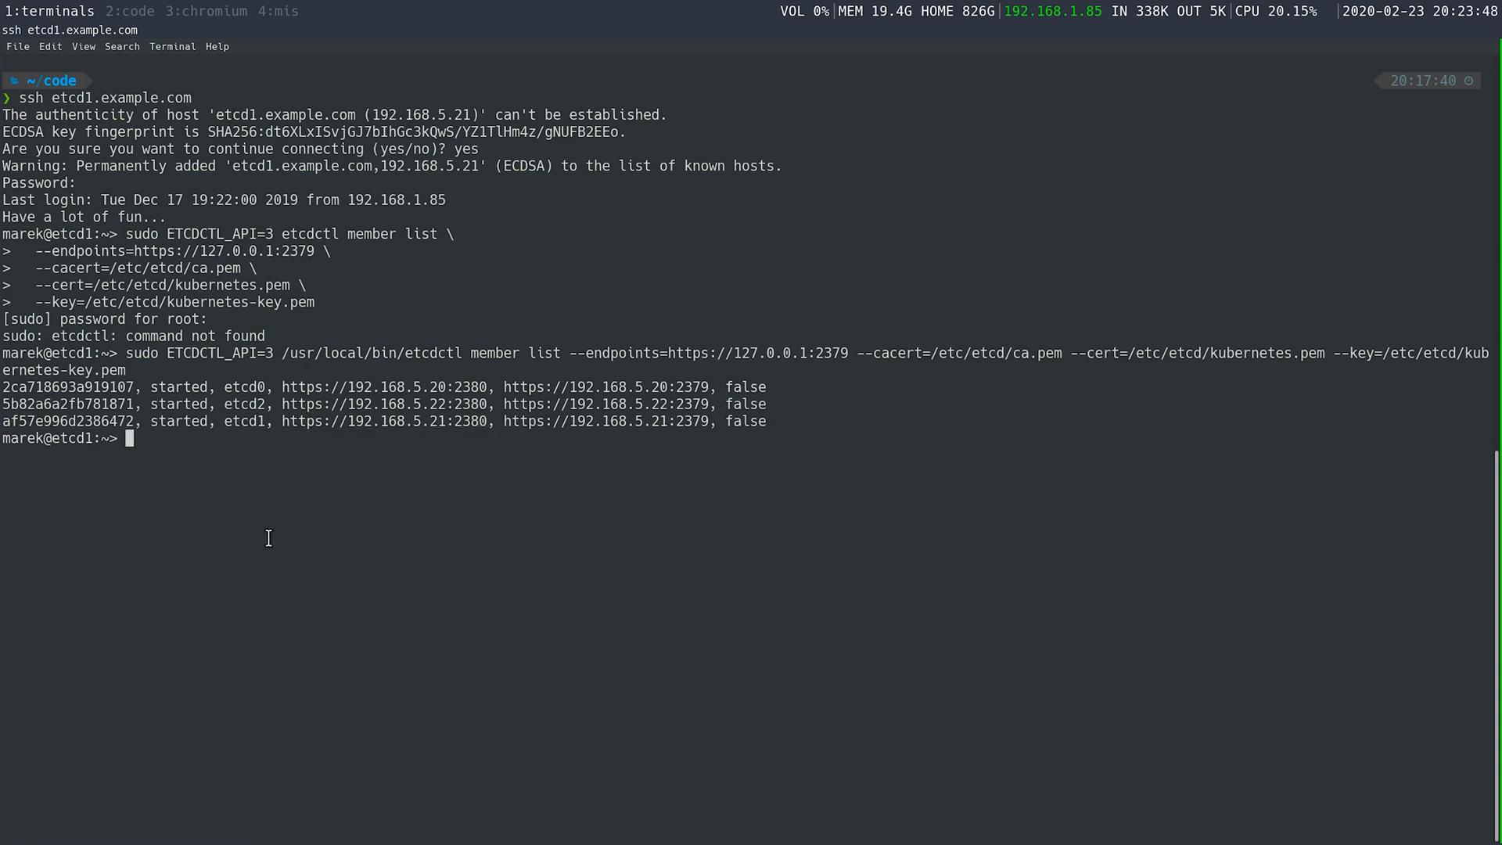
mouse_move(380, 567)
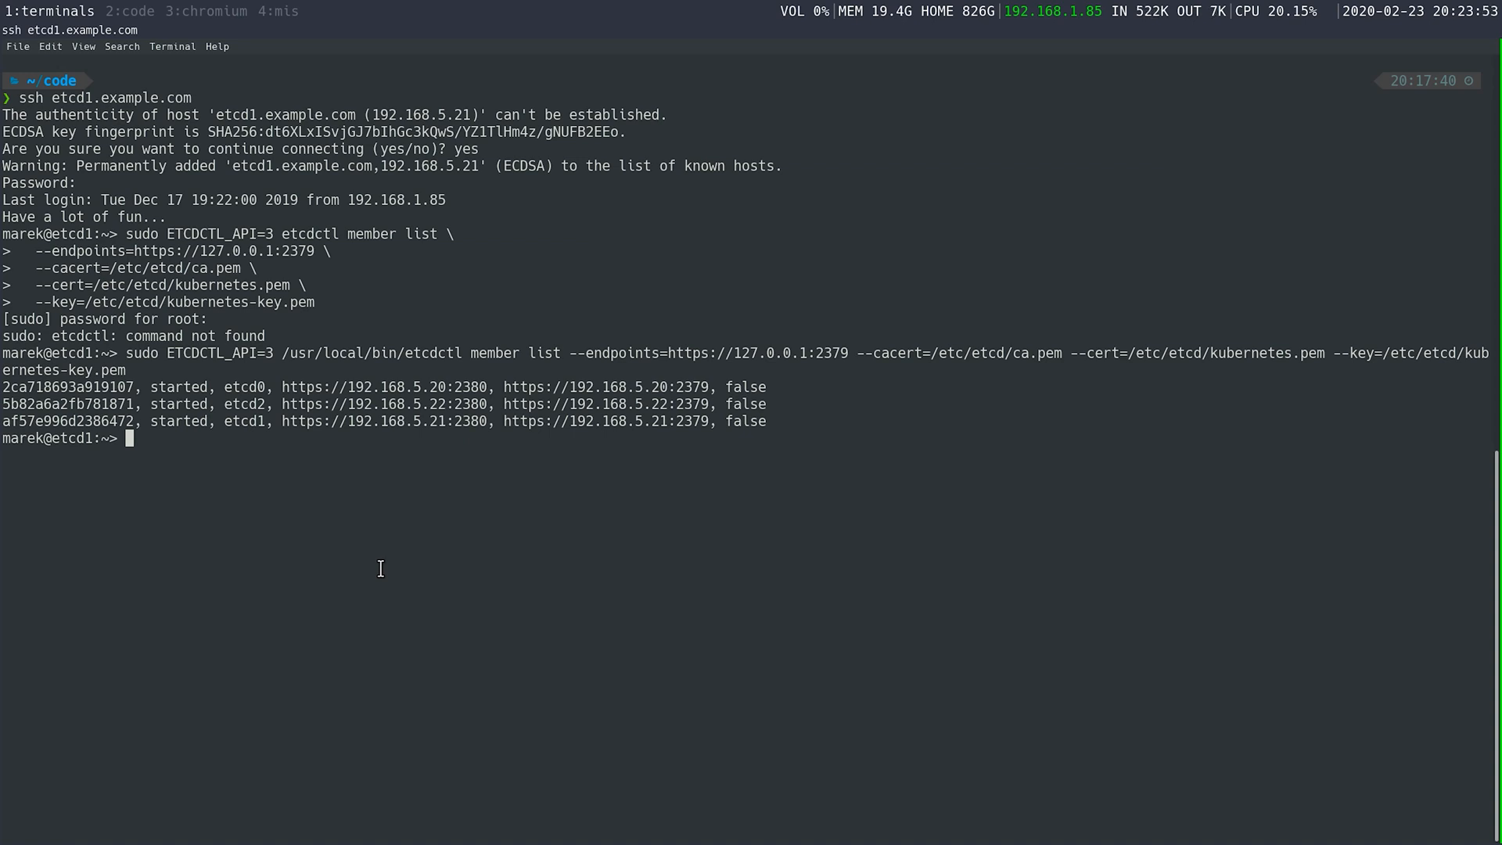
mouse_move(418, 673)
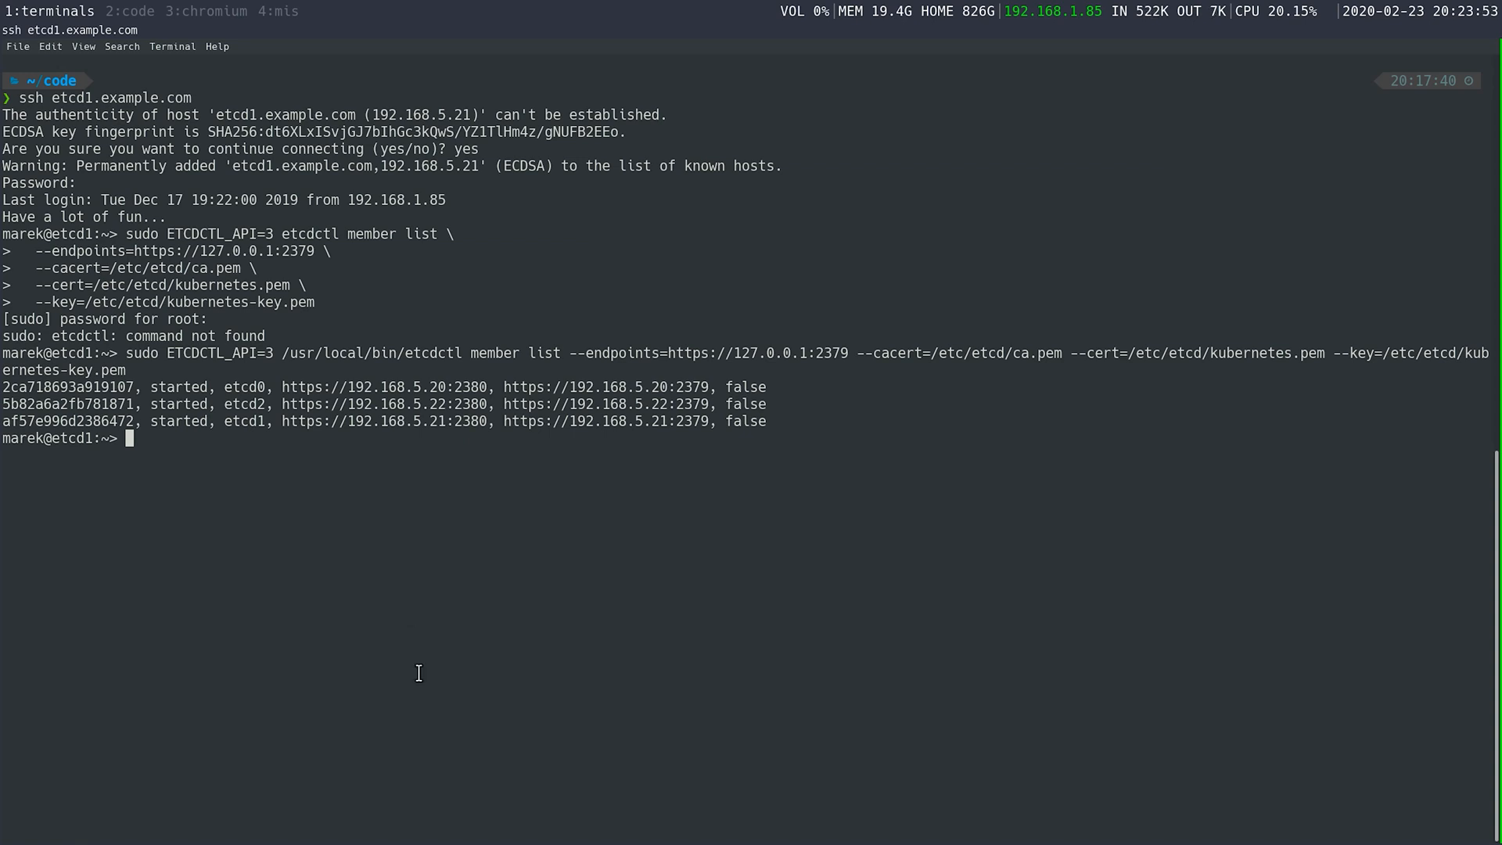
mouse_move(639, 523)
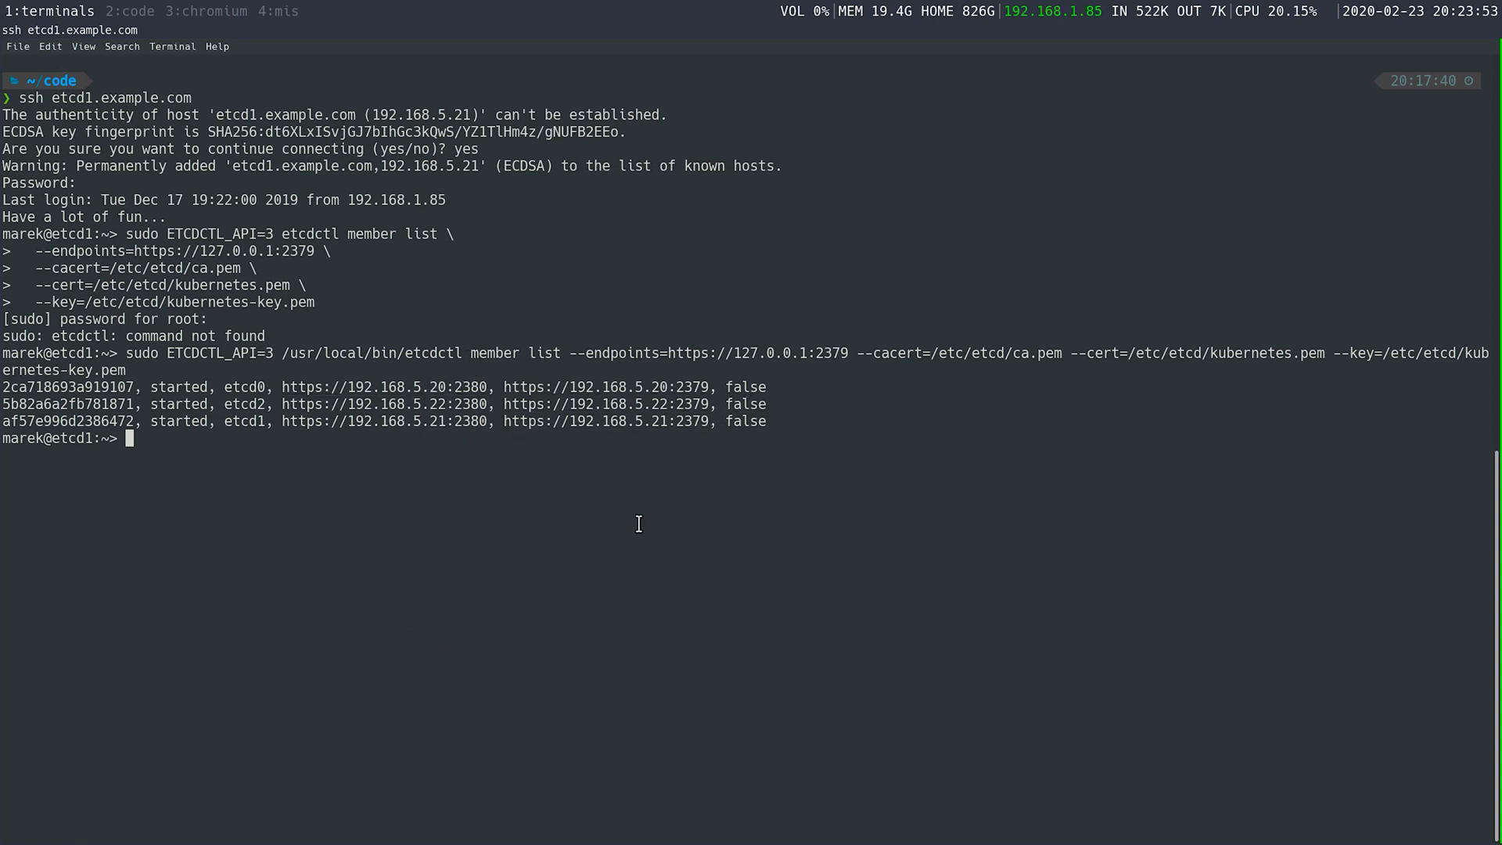